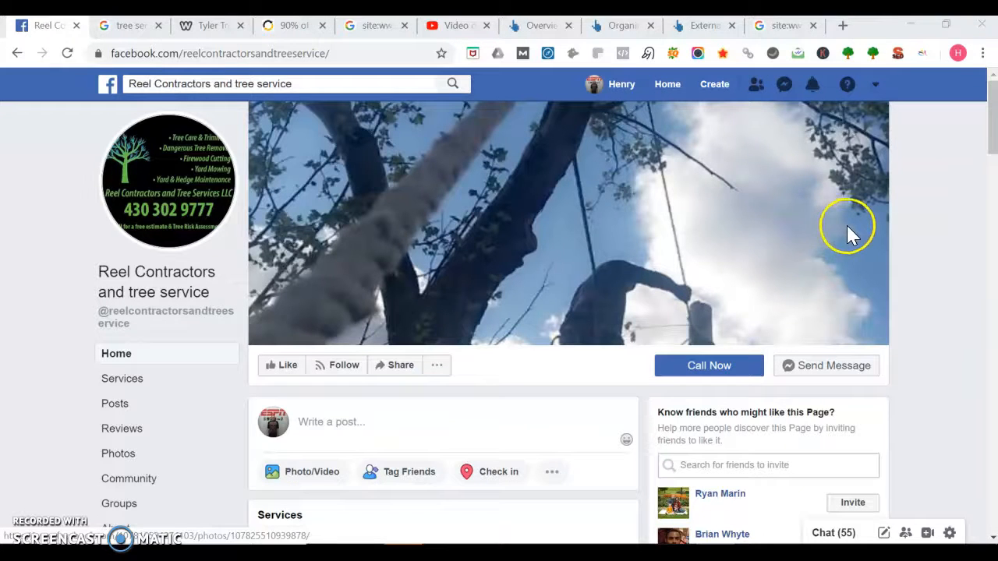
mouse_move(862, 195)
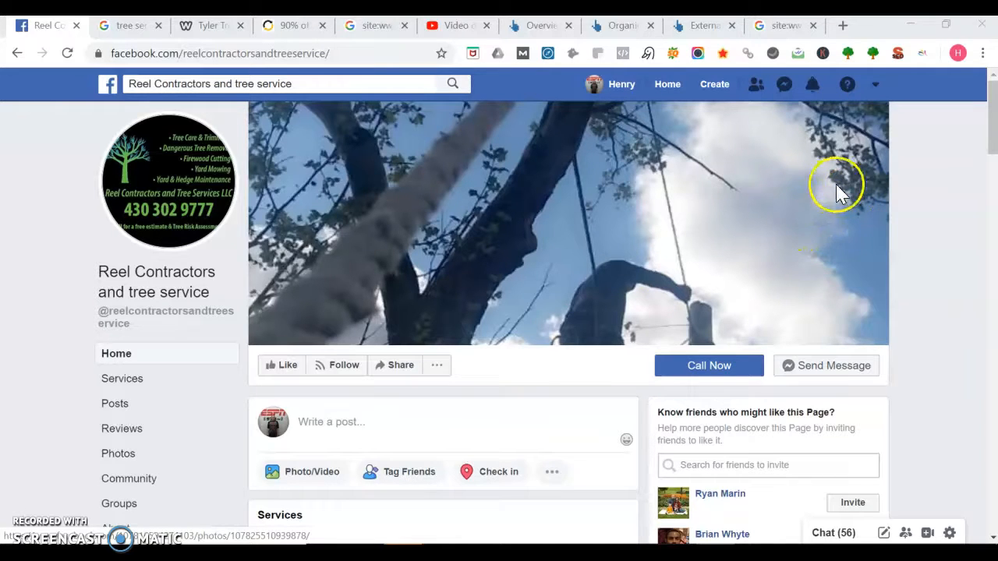
mouse_move(164, 159)
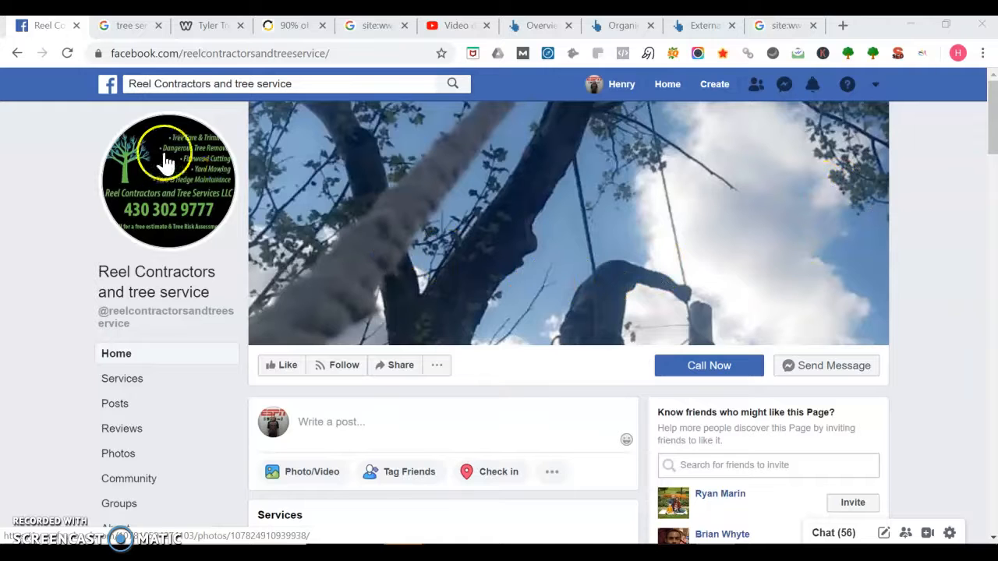
mouse_move(170, 204)
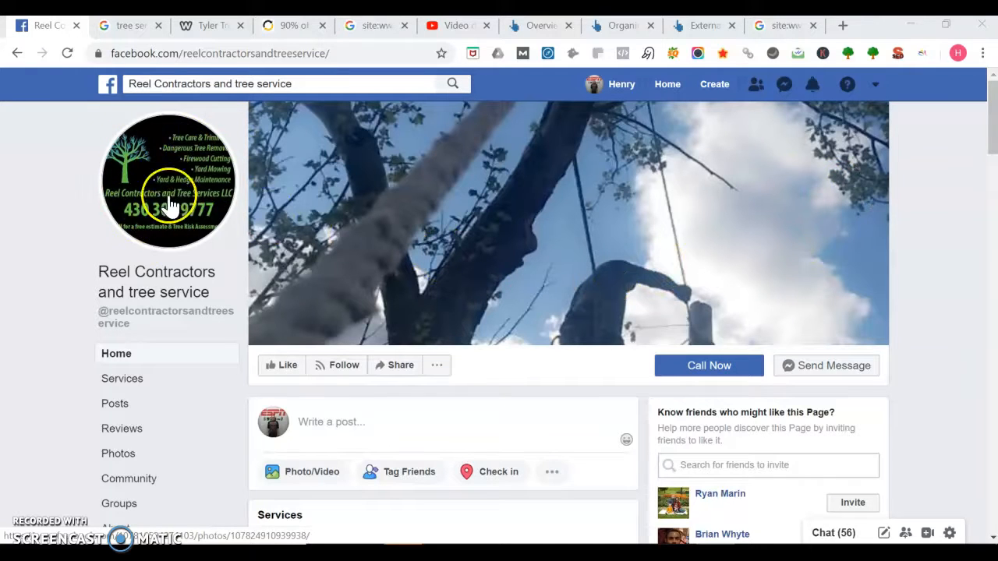
mouse_move(990, 140)
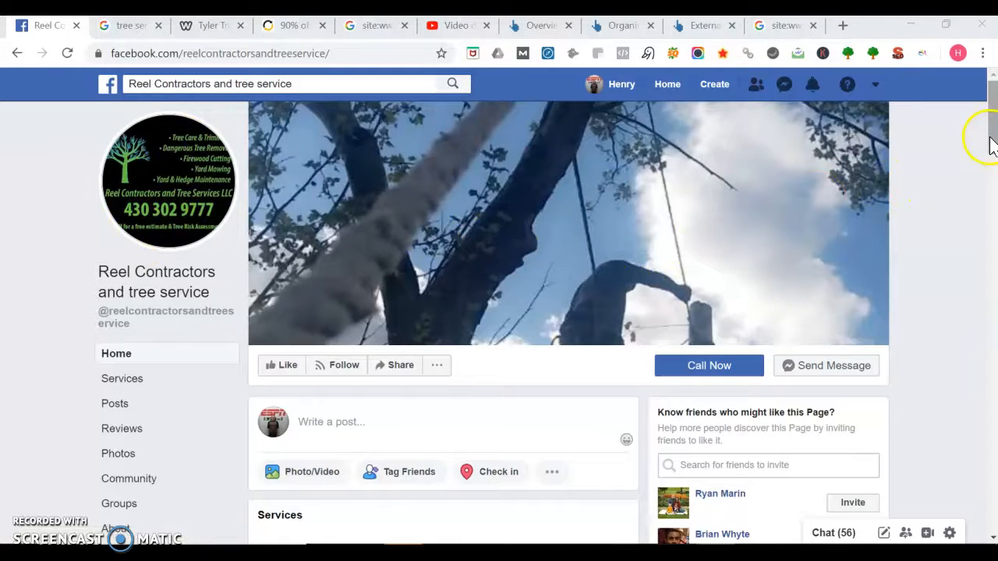
Step: Scroll down through the page open before the search results tab
scroll("down", 3)
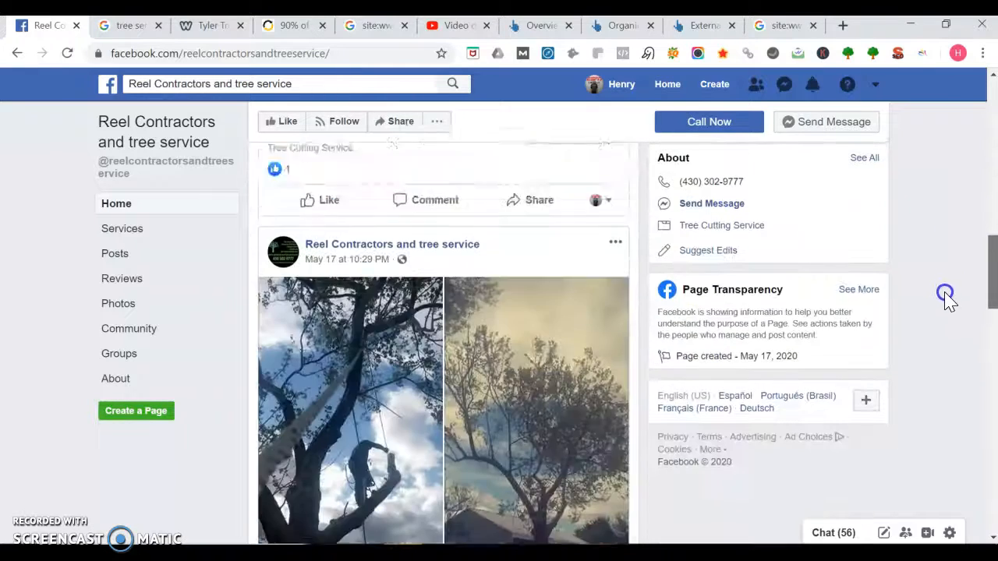
scroll("down", 3)
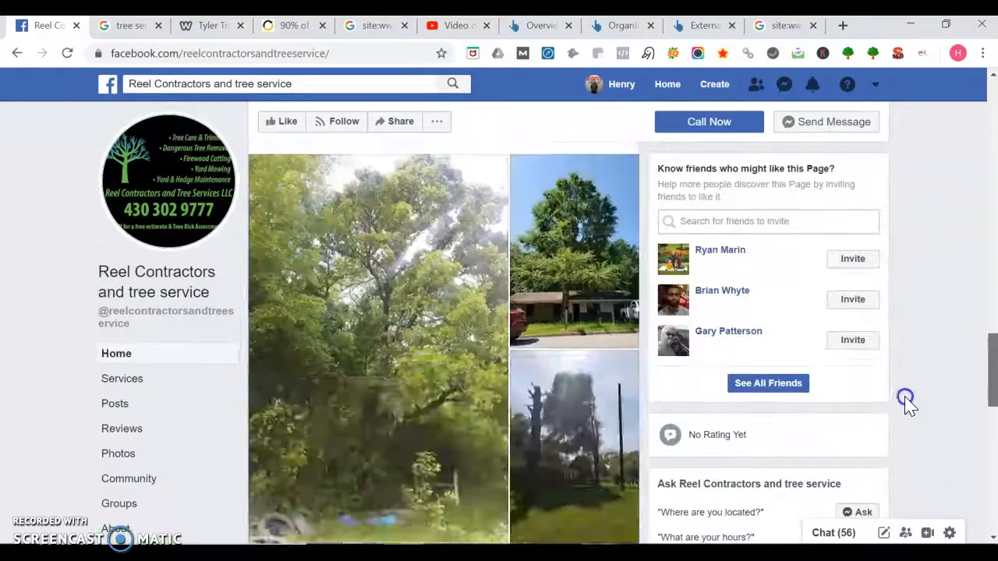
scroll("down", 3)
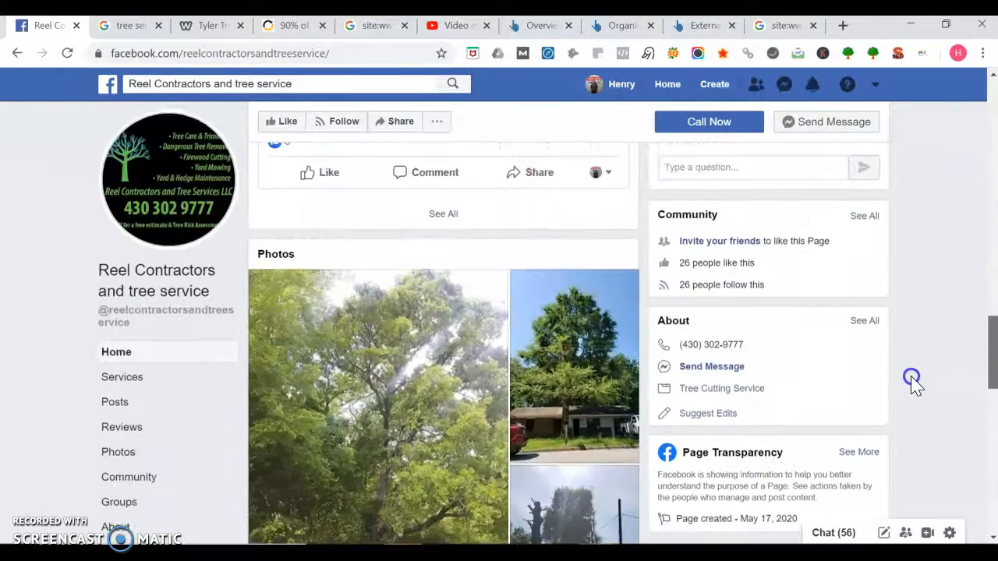
scroll("down", 3)
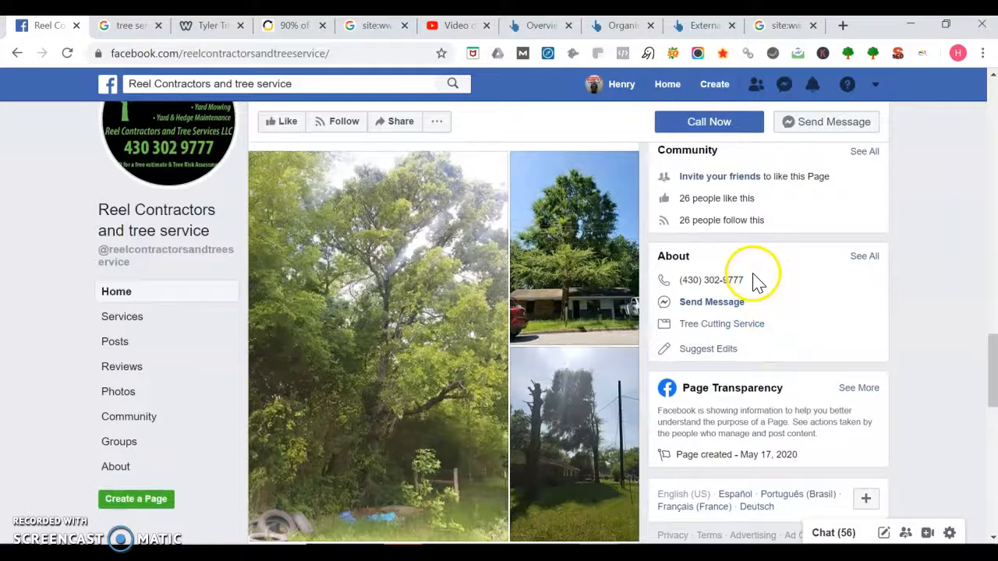
mouse_move(729, 320)
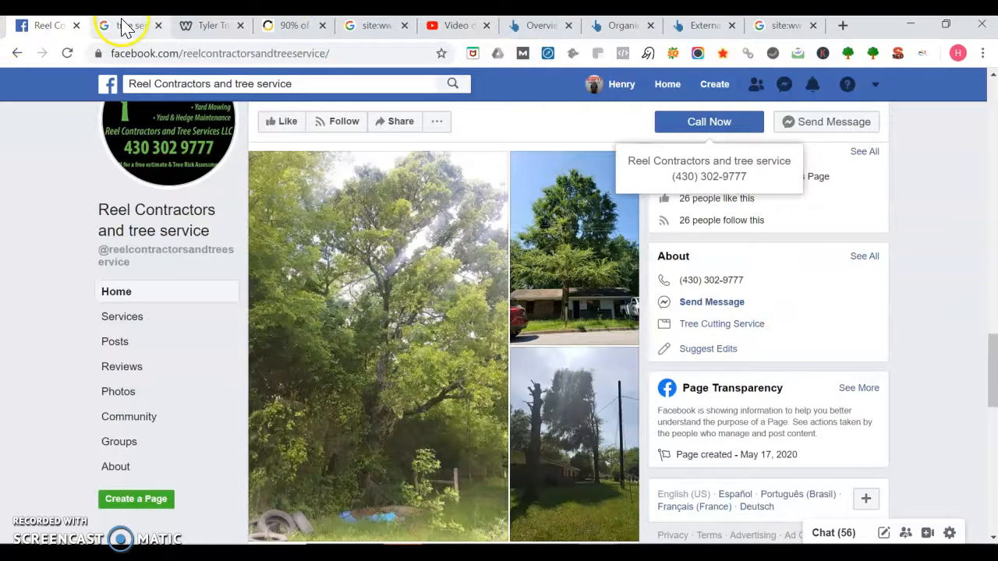
Step: Review the 'tree service tyler tx' map pack, organic listings and bottom ads
left_click(125, 25)
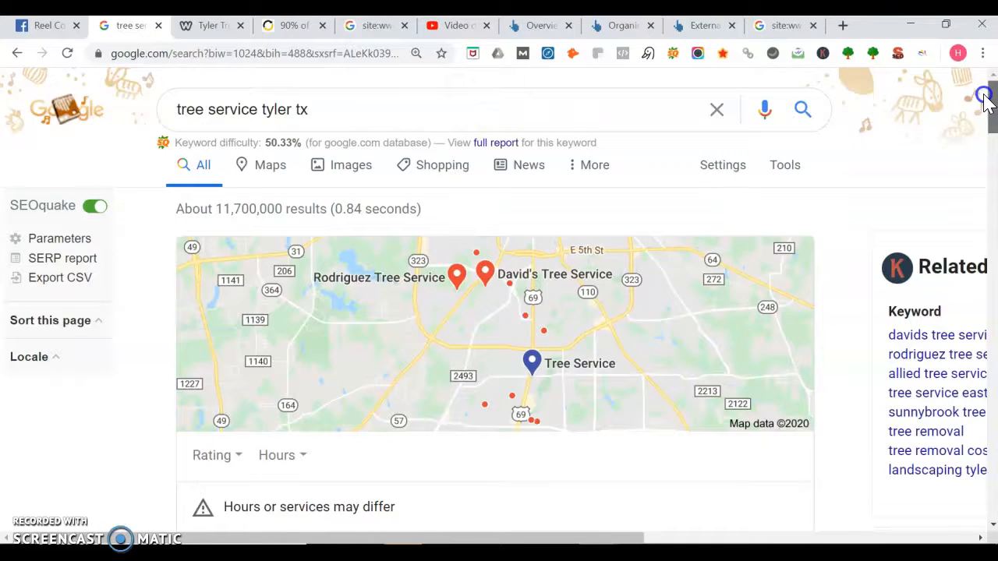
scroll("down", 3)
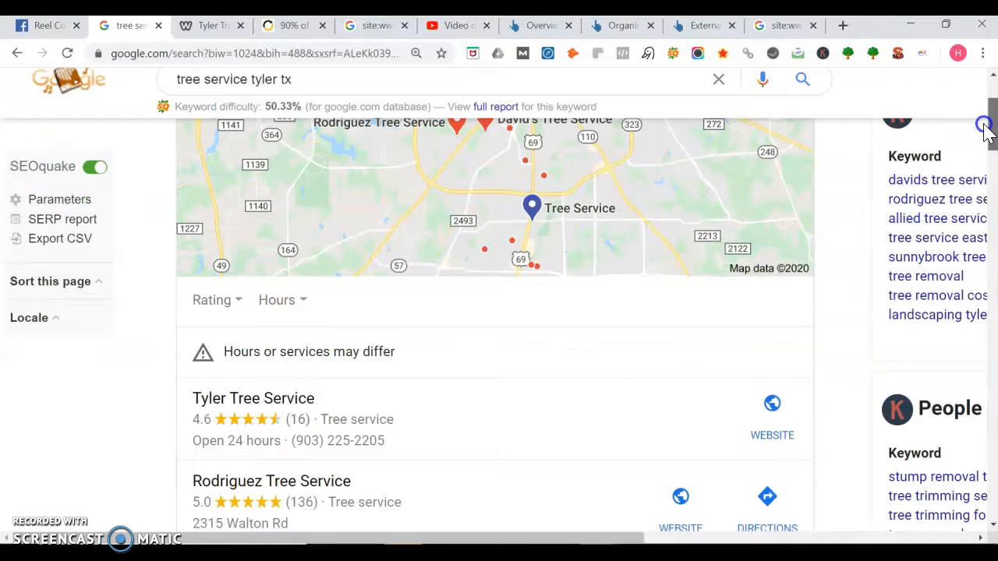
scroll("down", 3)
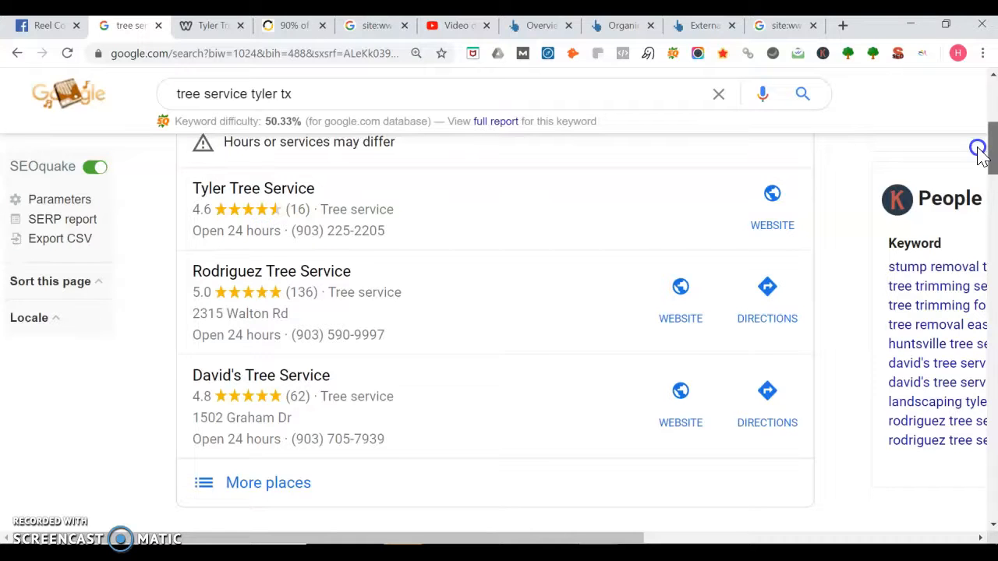
scroll("down", 3)
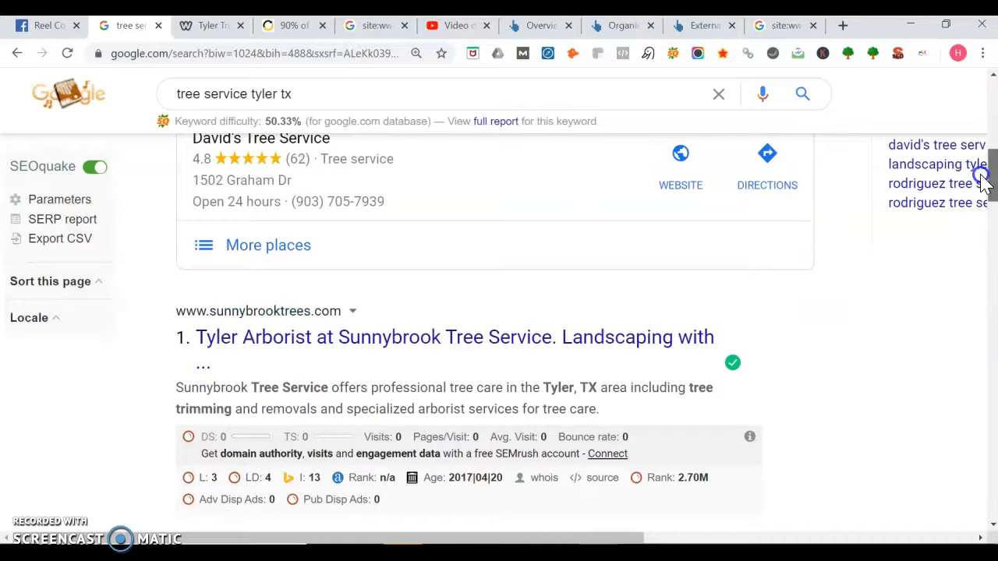
scroll("down", 3)
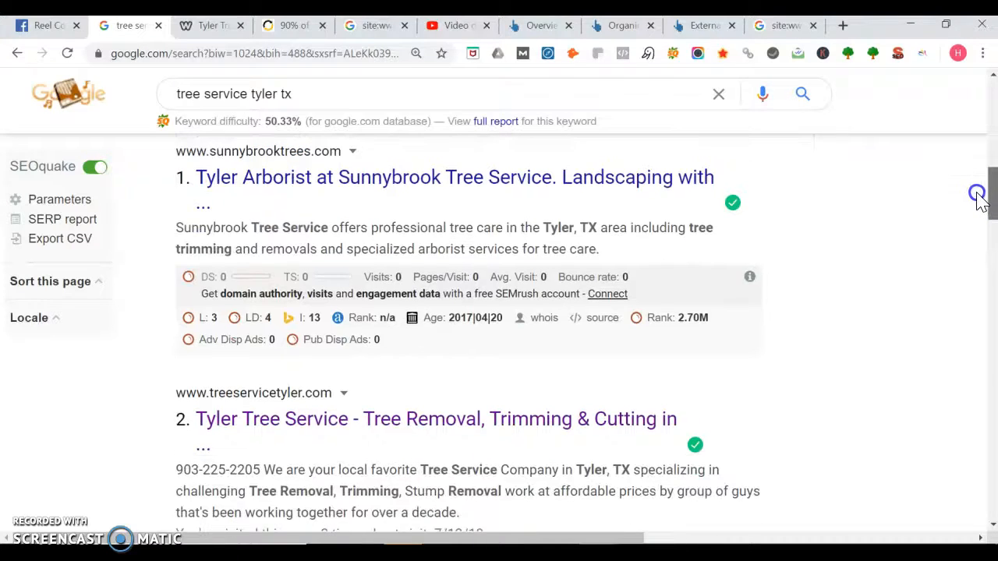
scroll("down", 3)
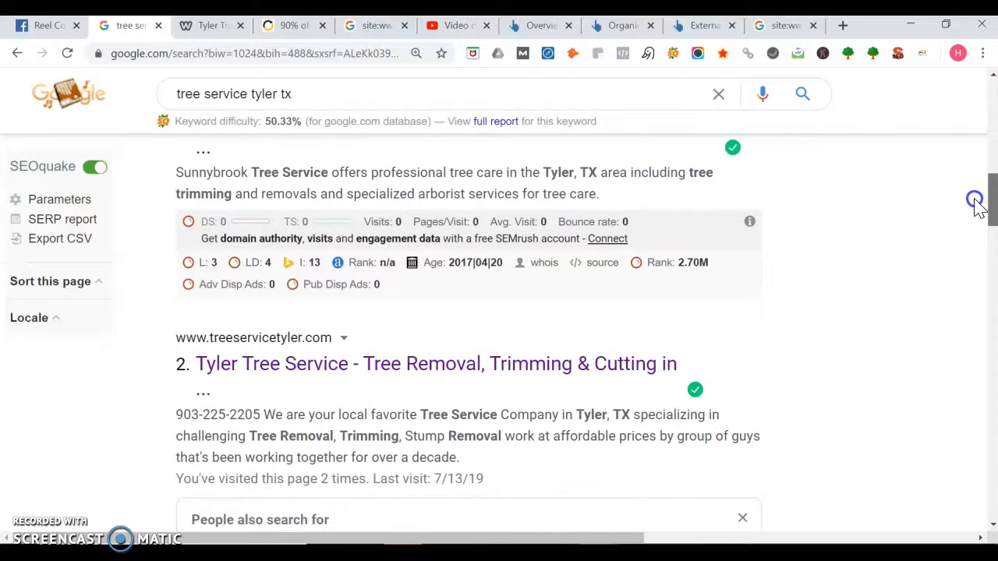
scroll("down", 3)
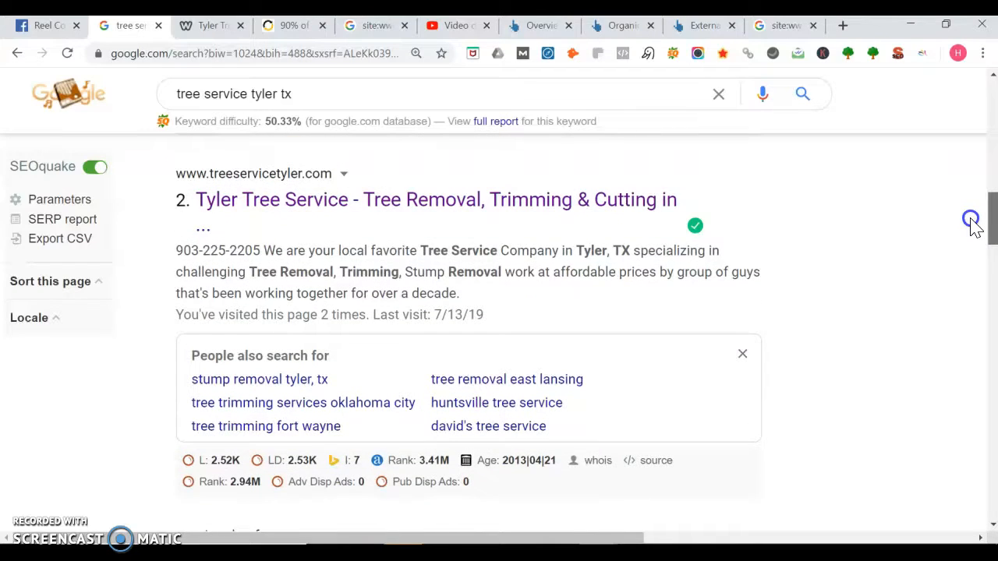
scroll("down", 3)
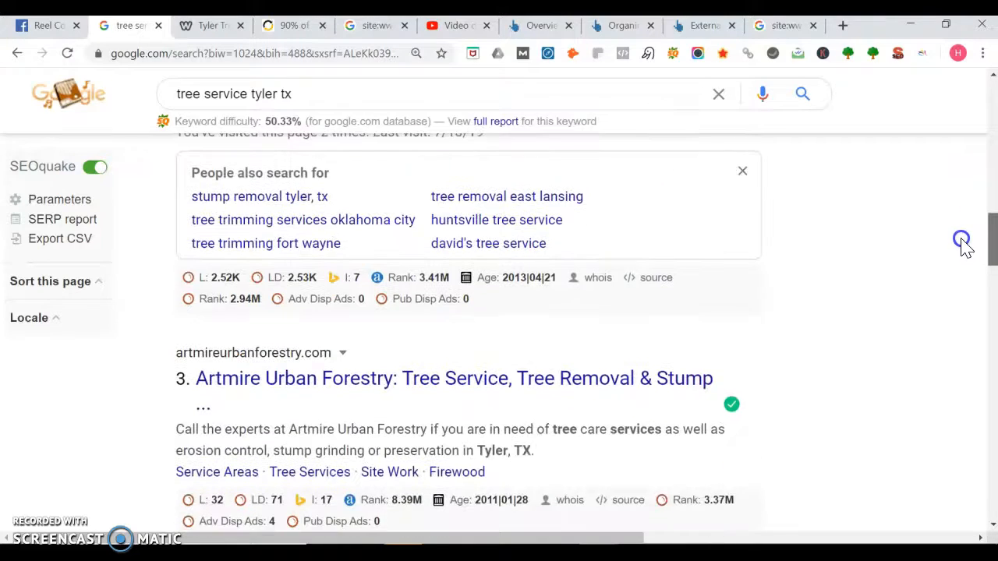
scroll("down", 3)
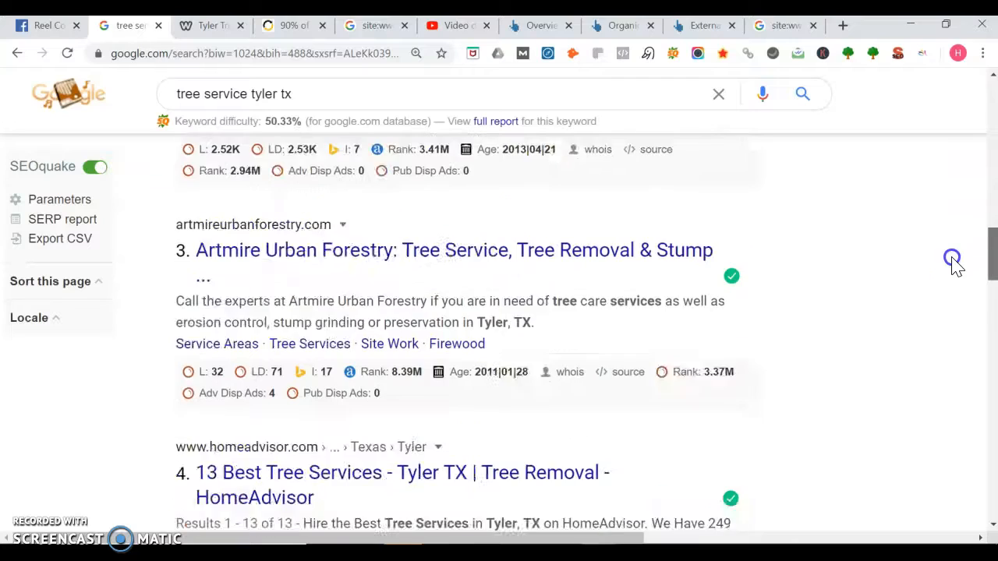
scroll("down", 3)
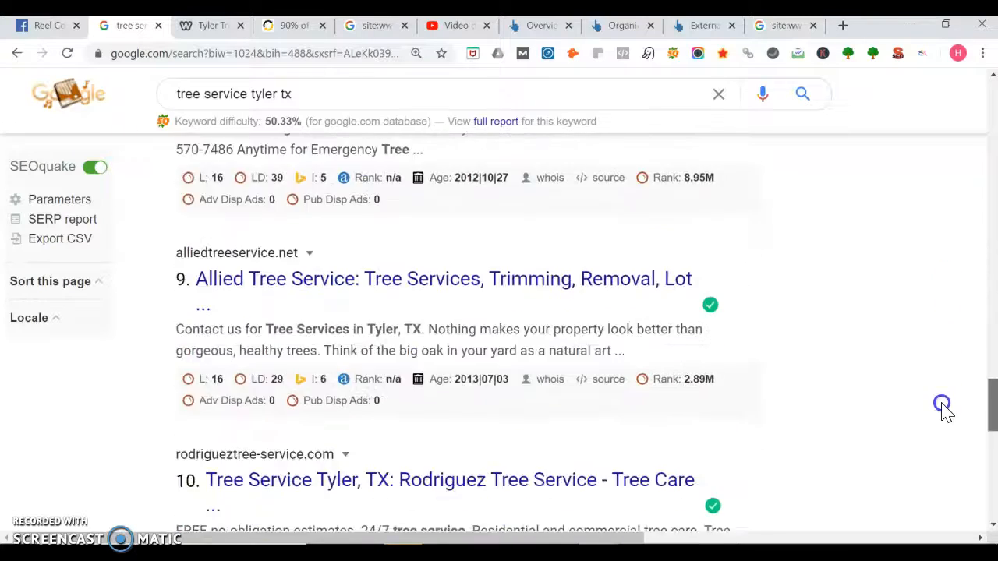
scroll("down", 3)
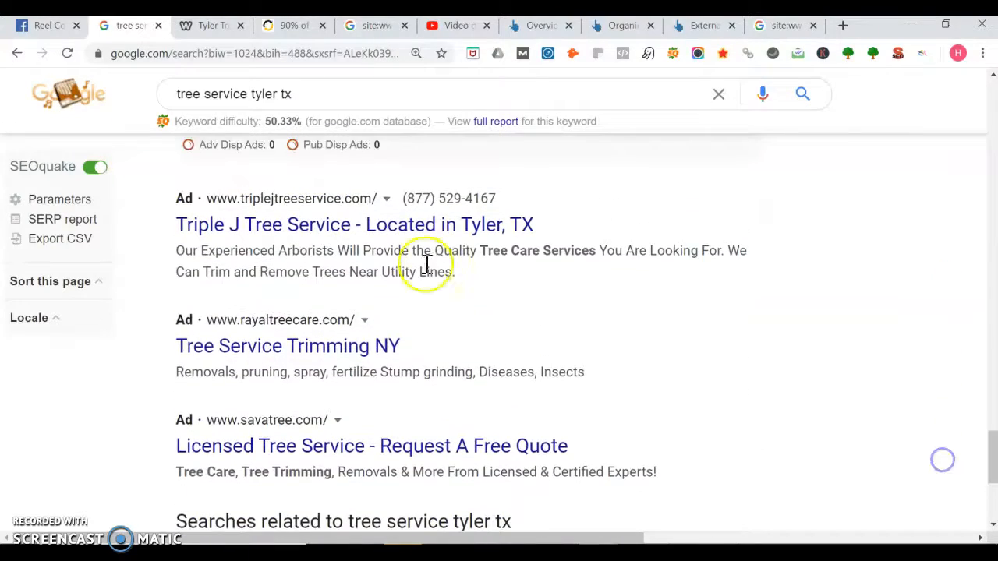
mouse_move(565, 345)
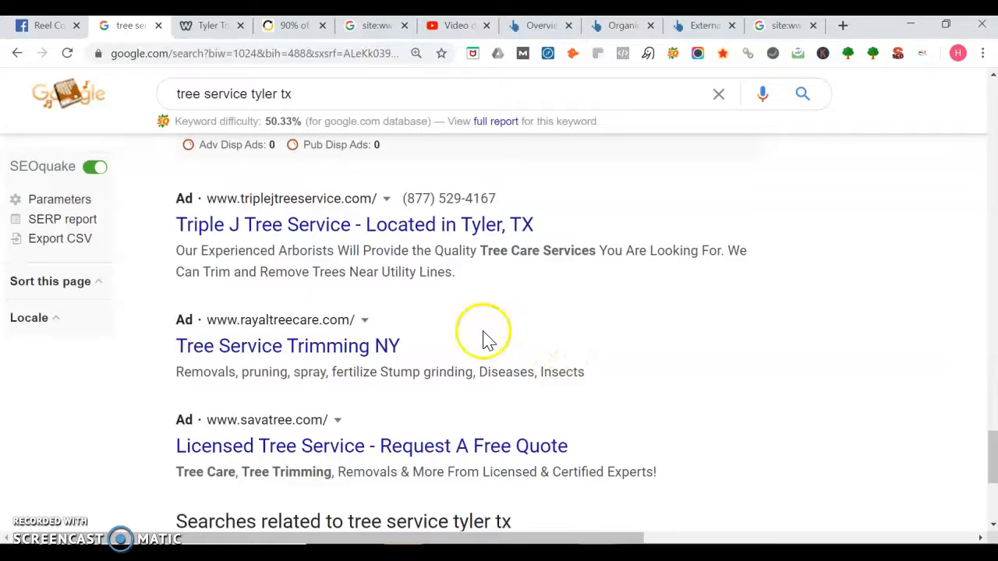
mouse_move(296, 78)
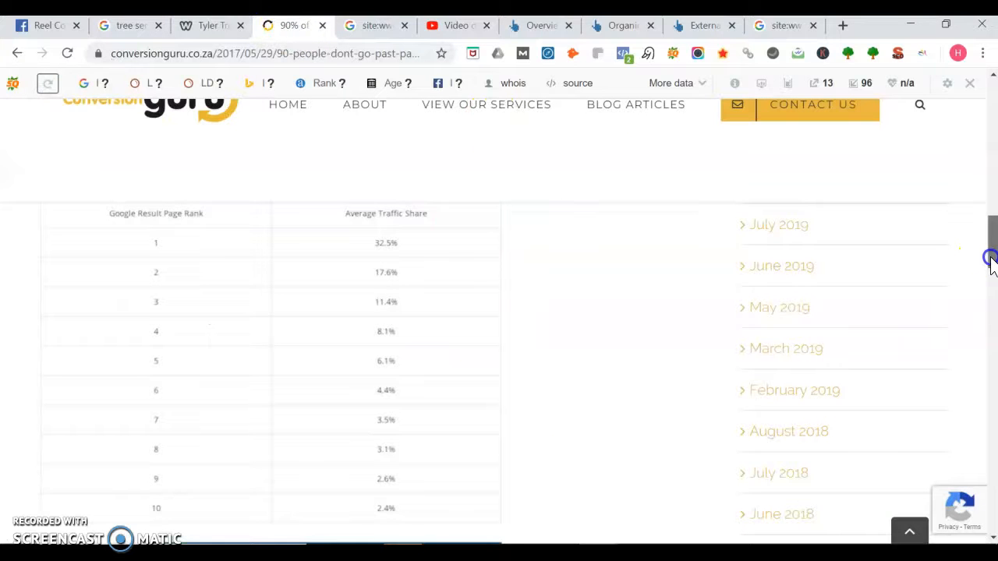
scroll("down", 3)
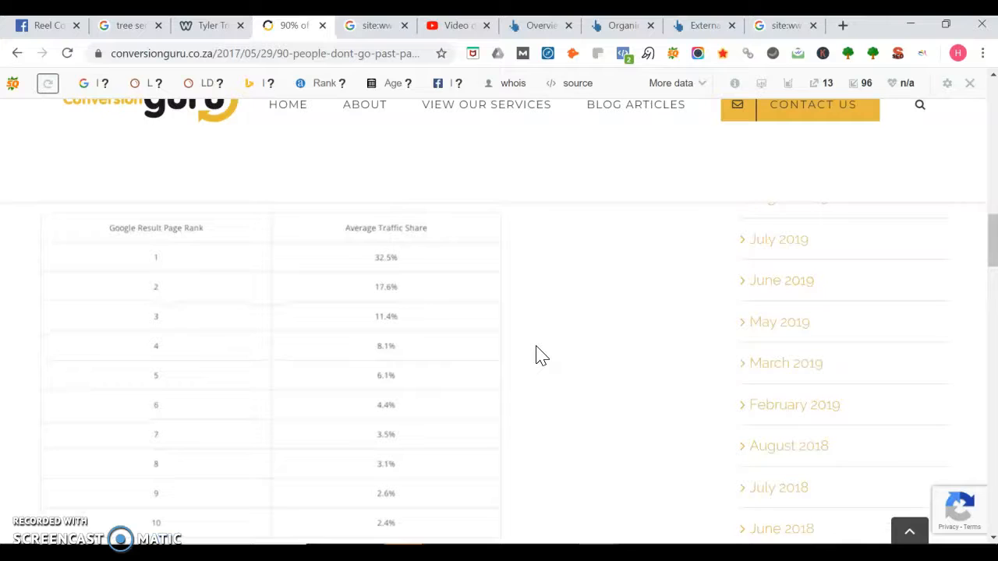
mouse_move(410, 265)
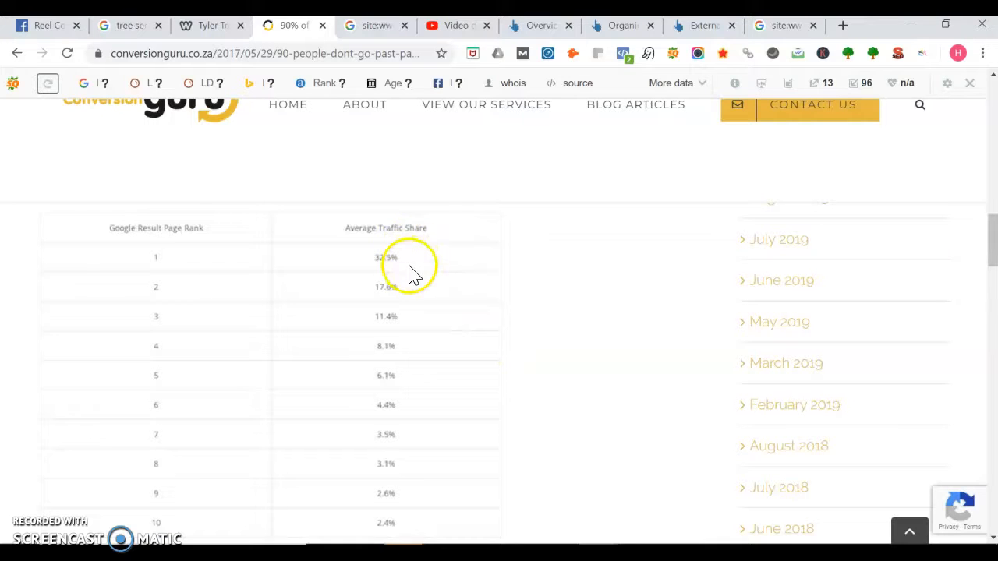
mouse_move(421, 269)
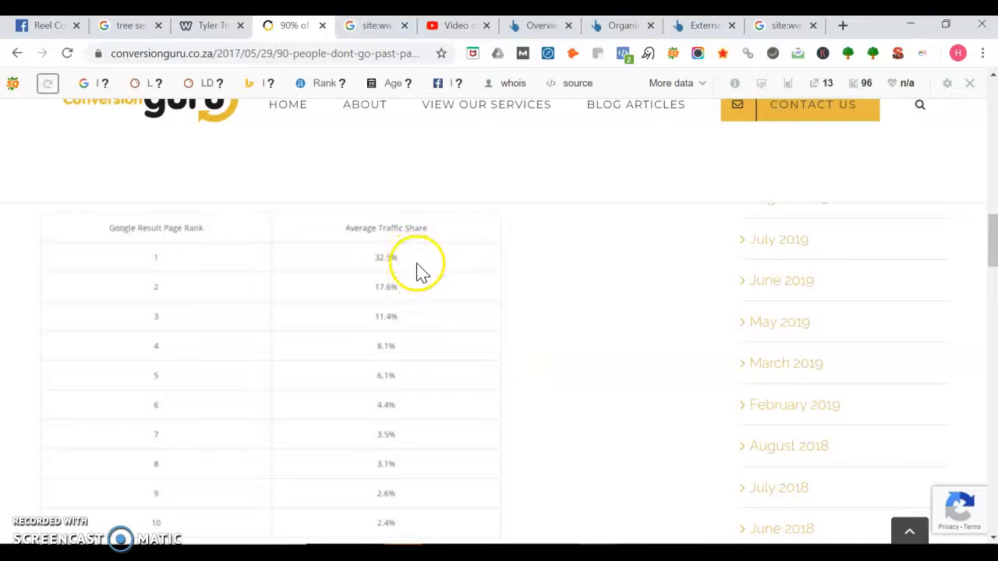
mouse_move(402, 300)
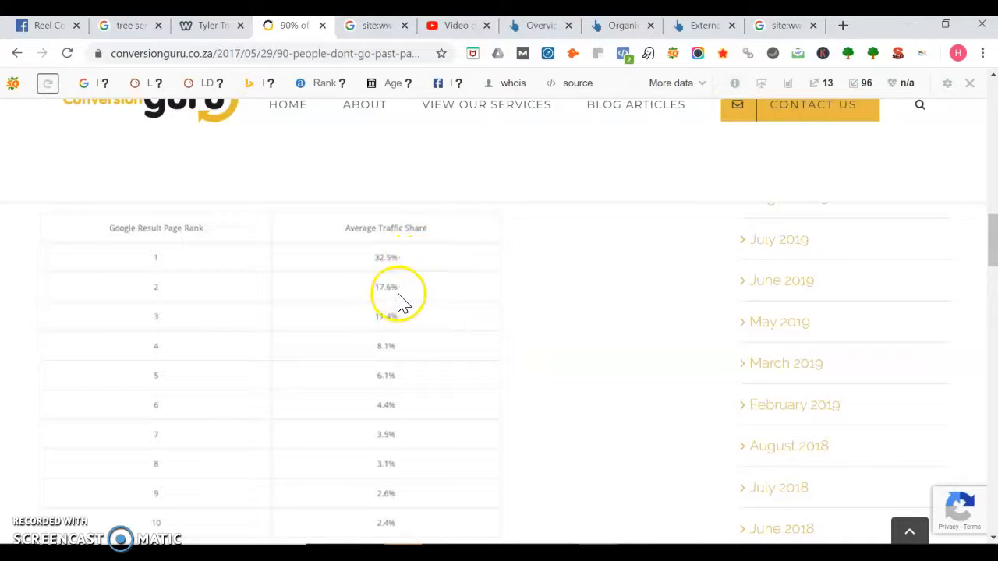
mouse_move(537, 321)
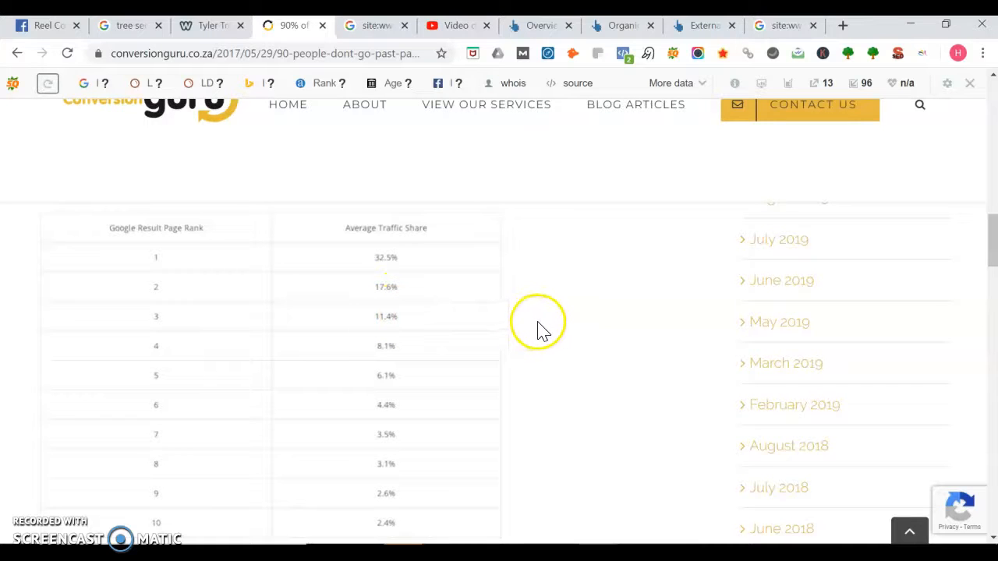
scroll("down", 3)
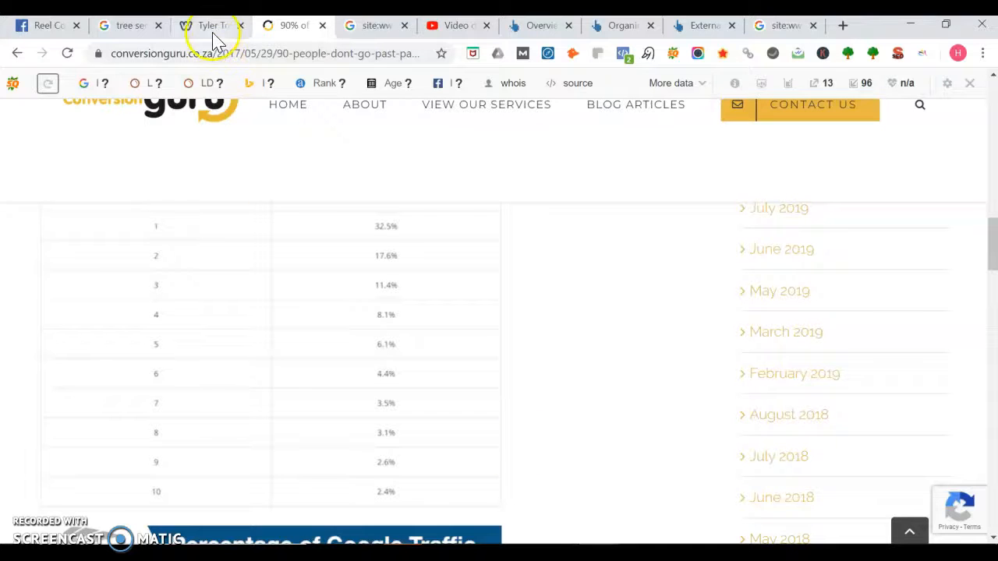
left_click(210, 25)
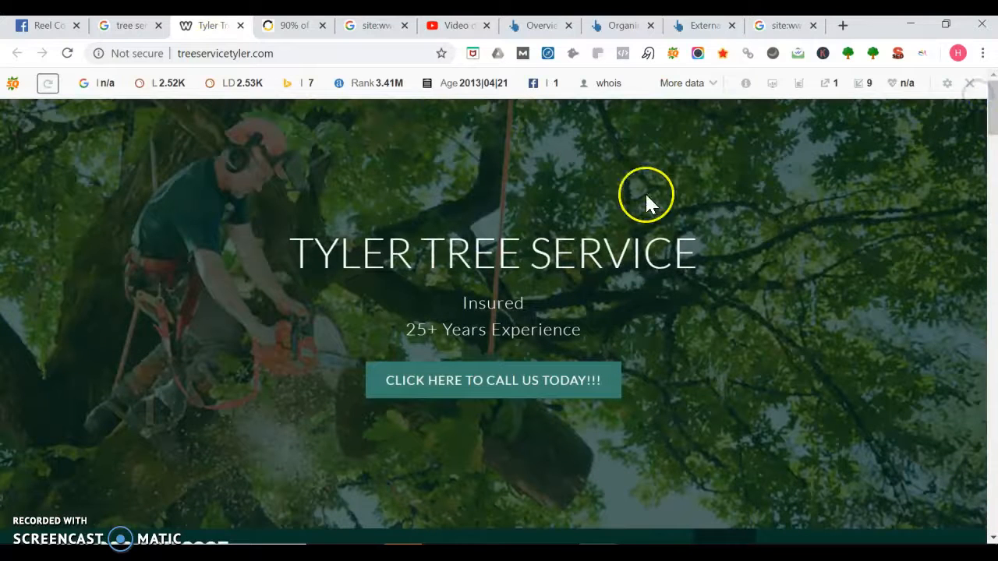
mouse_move(484, 429)
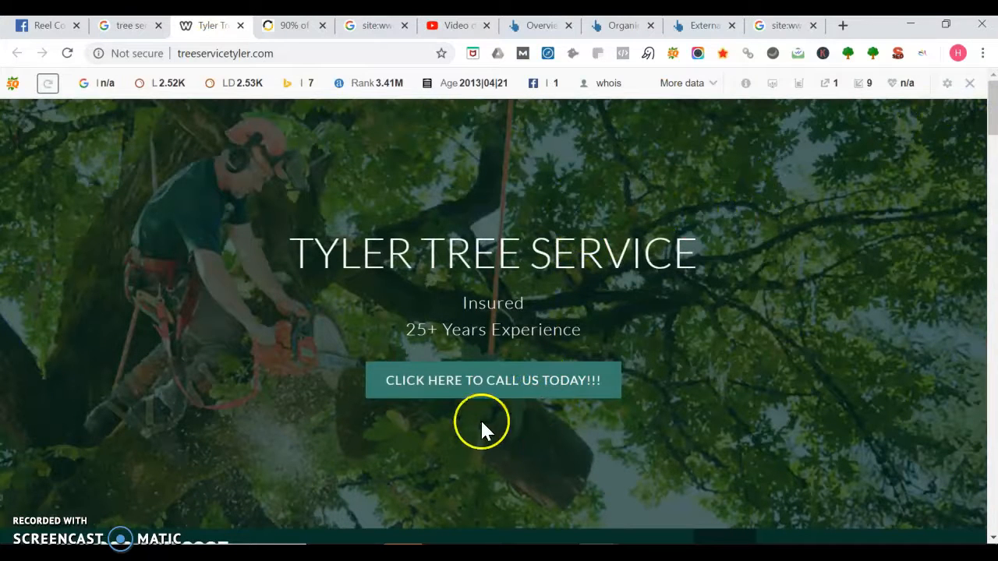
mouse_move(811, 214)
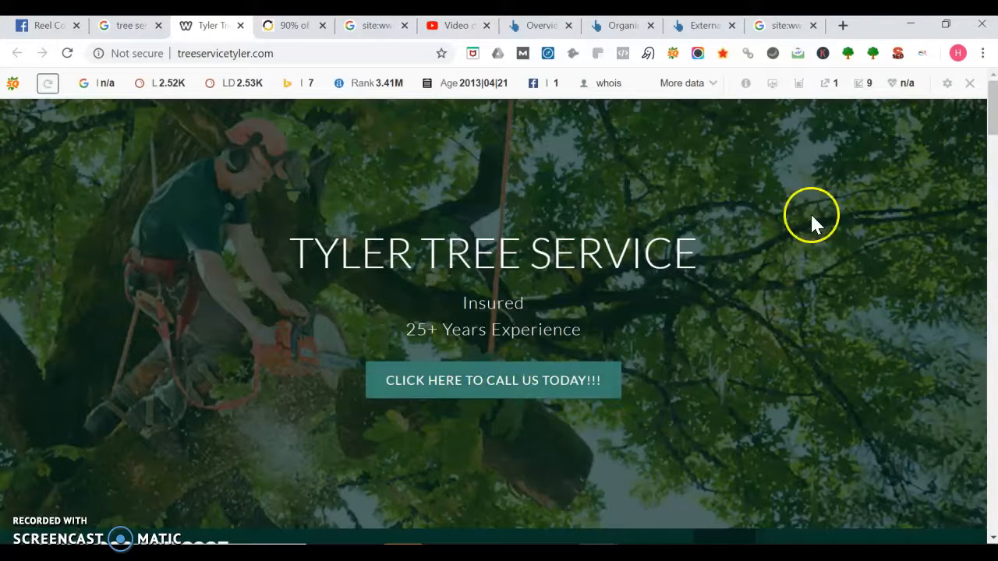
scroll("down", 3)
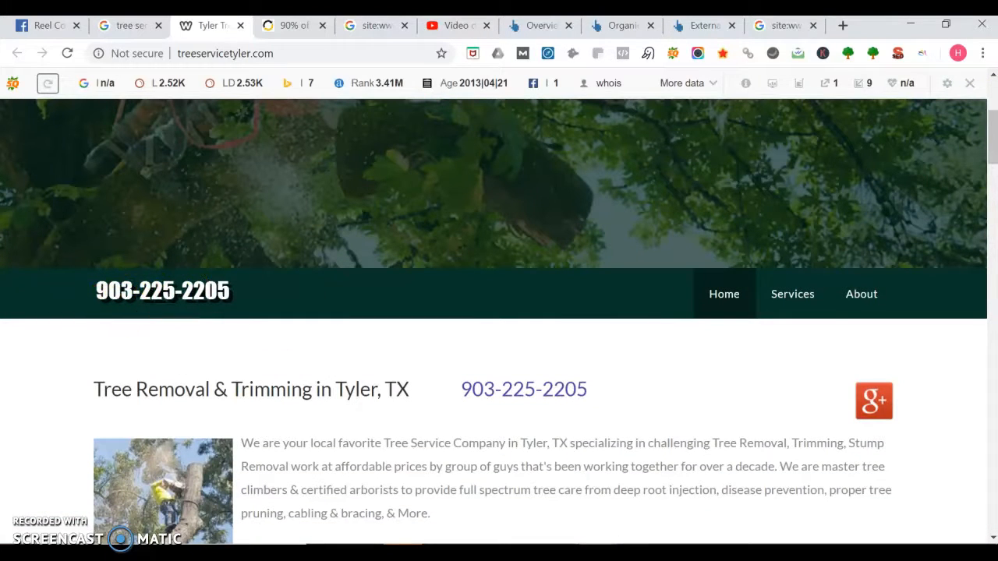
scroll("down", 3)
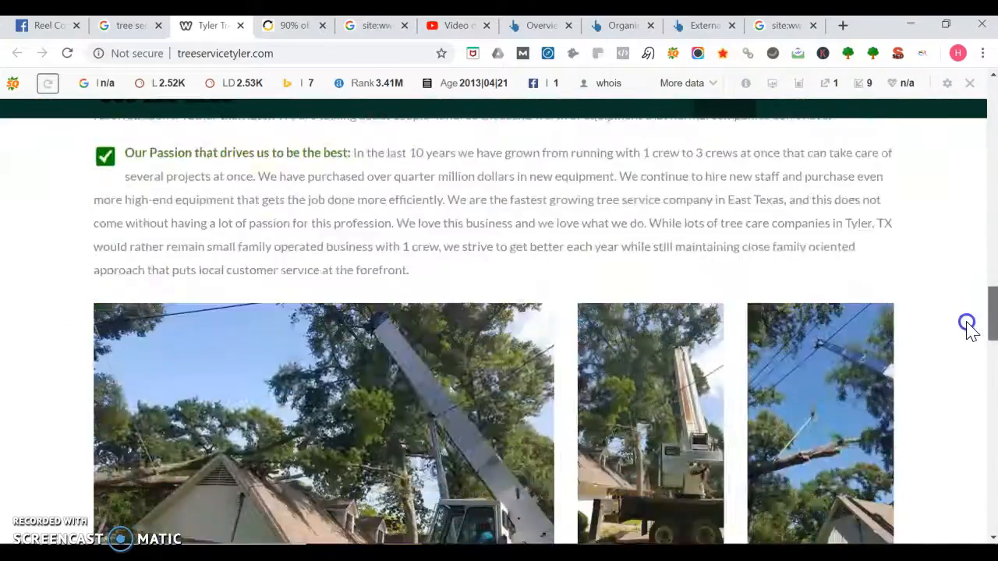
scroll("down", 3)
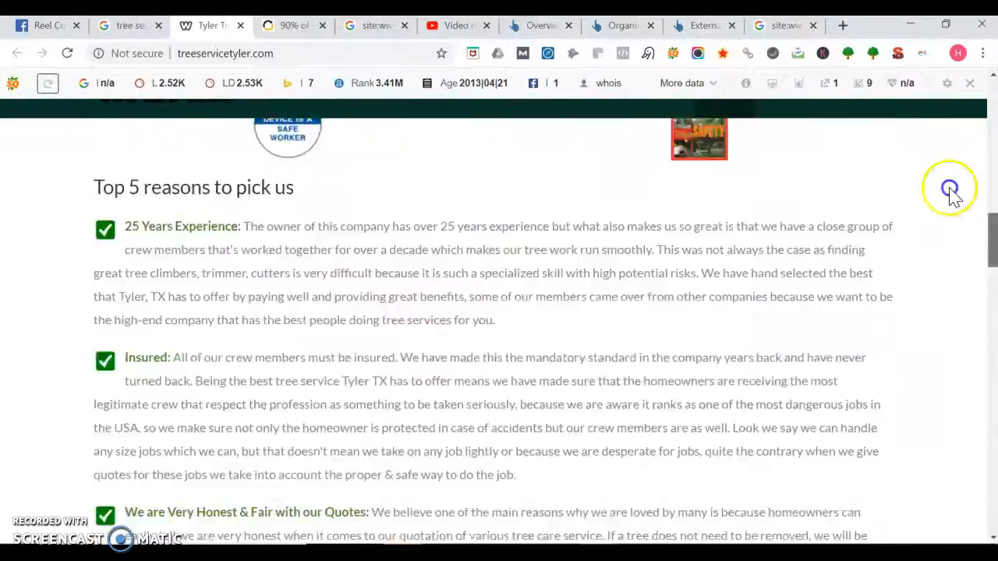
scroll("up", 3)
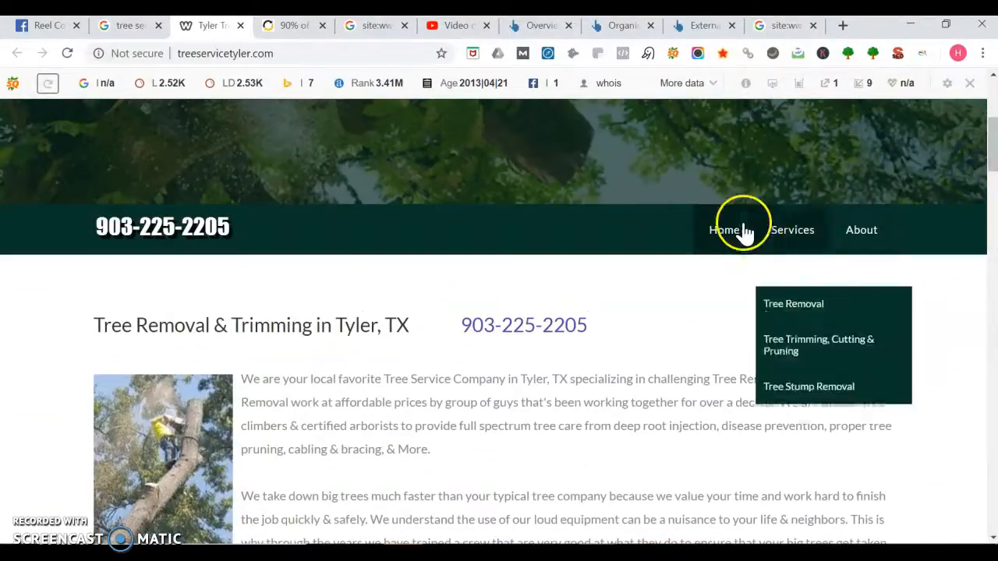
left_click(723, 229)
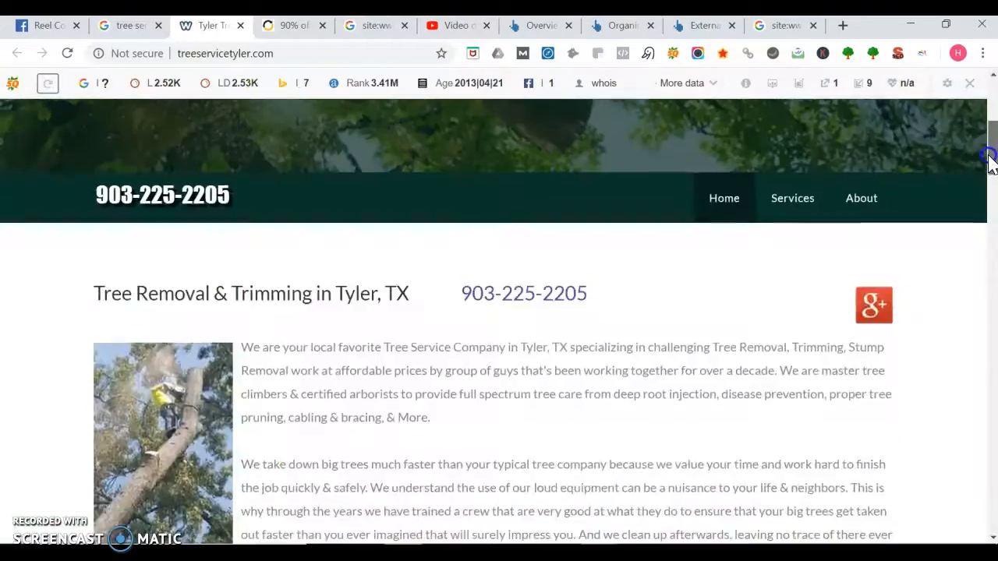
scroll("down", 3)
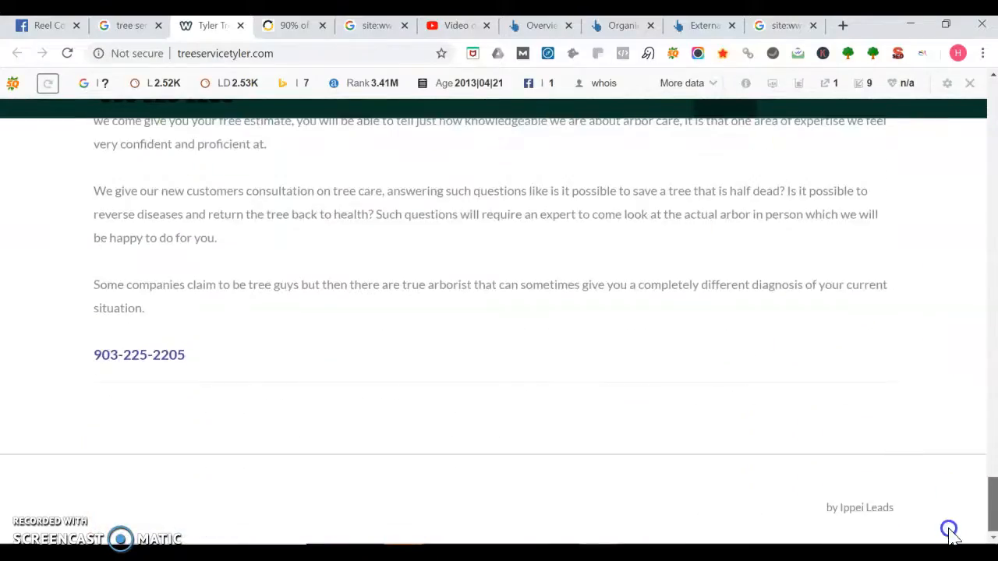
scroll("up", 3)
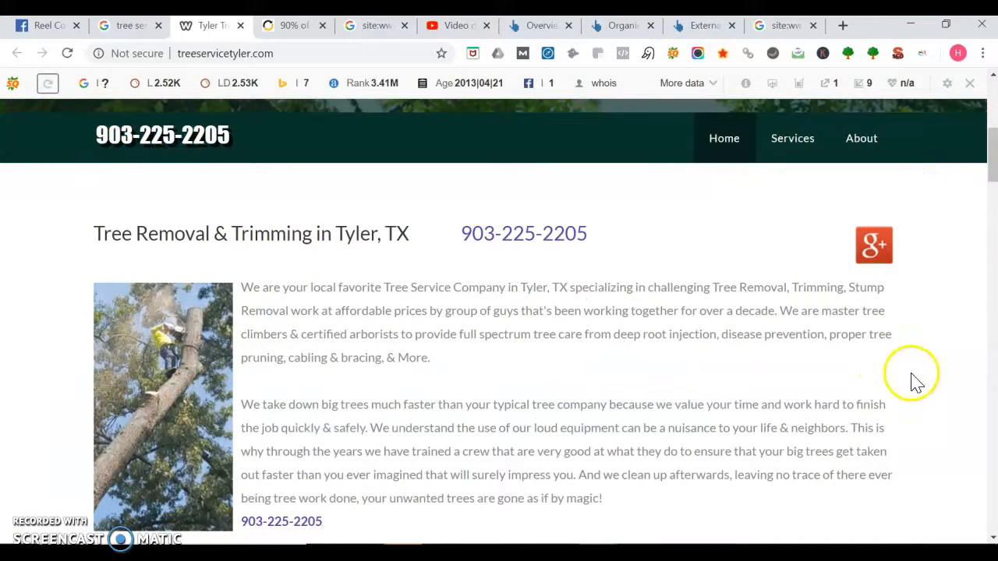
mouse_move(912, 387)
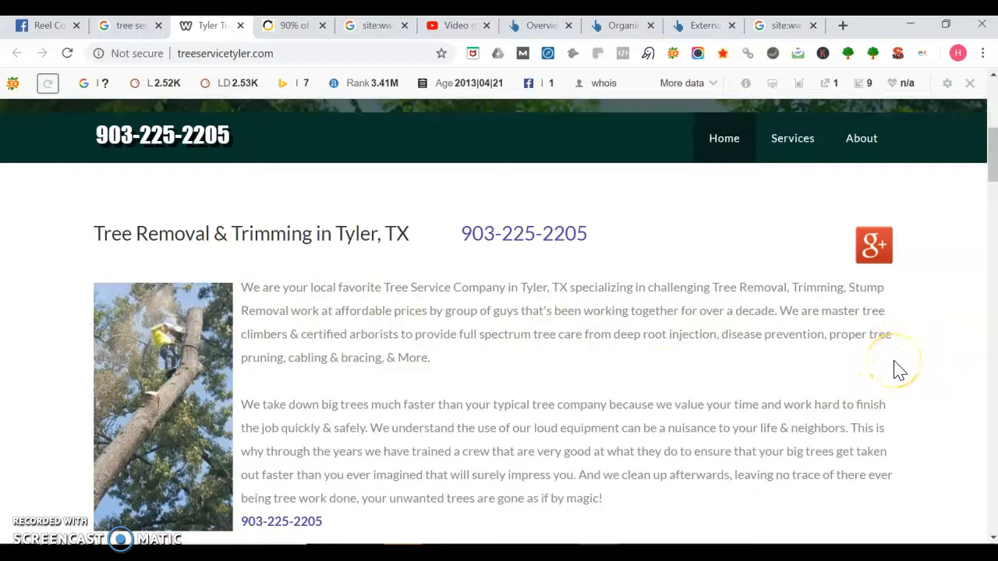
mouse_move(830, 324)
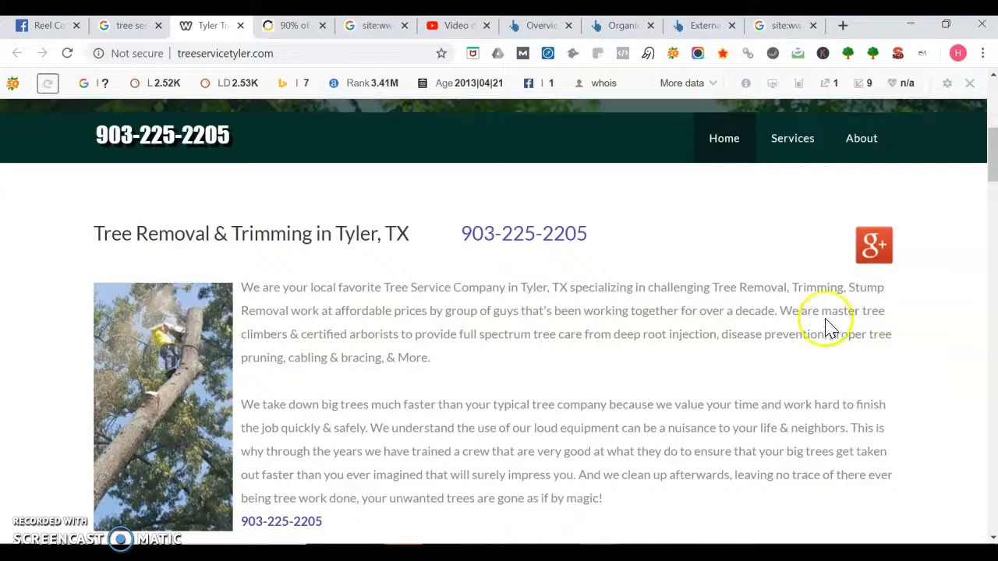
scroll("down", 3)
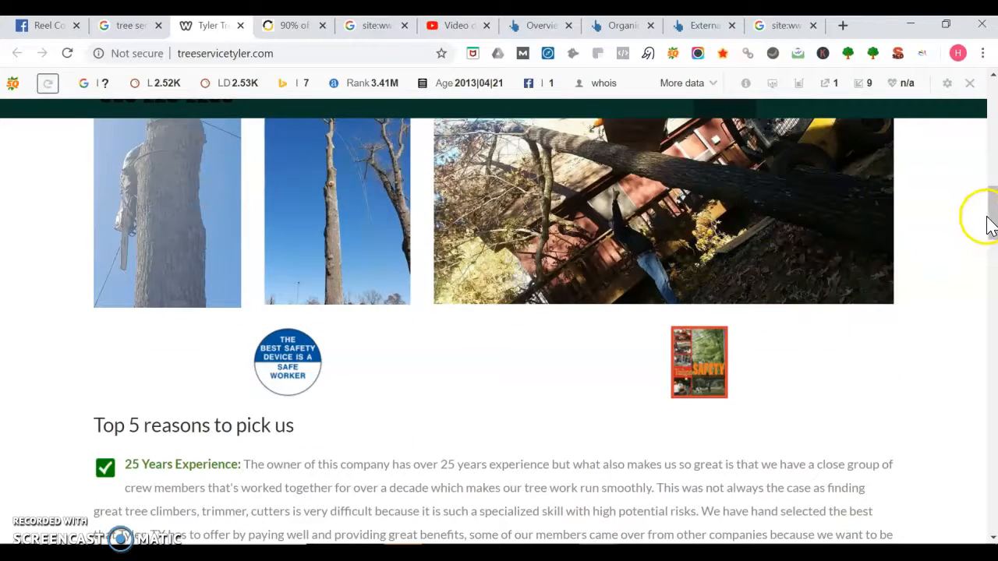
scroll("down", 3)
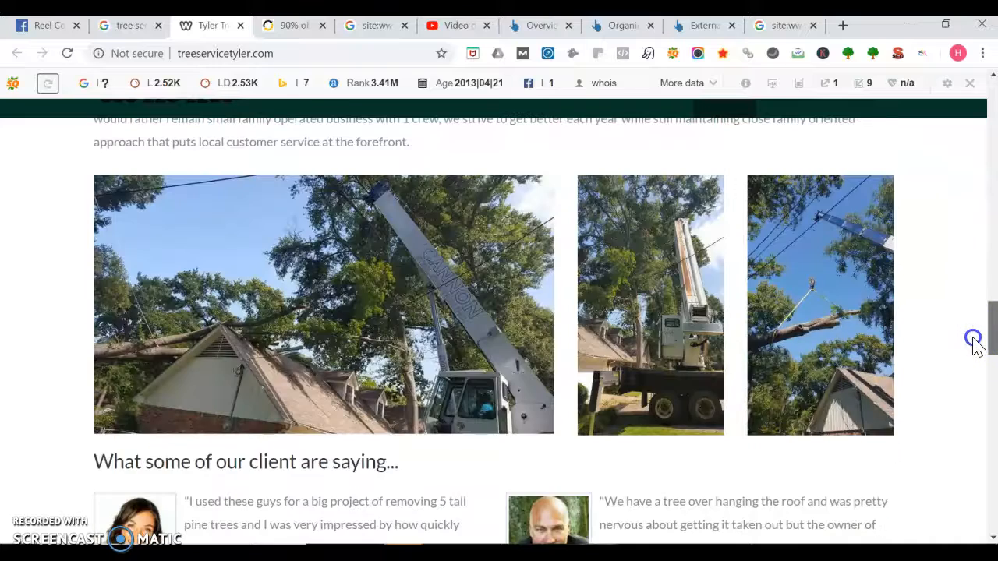
scroll("down", 3)
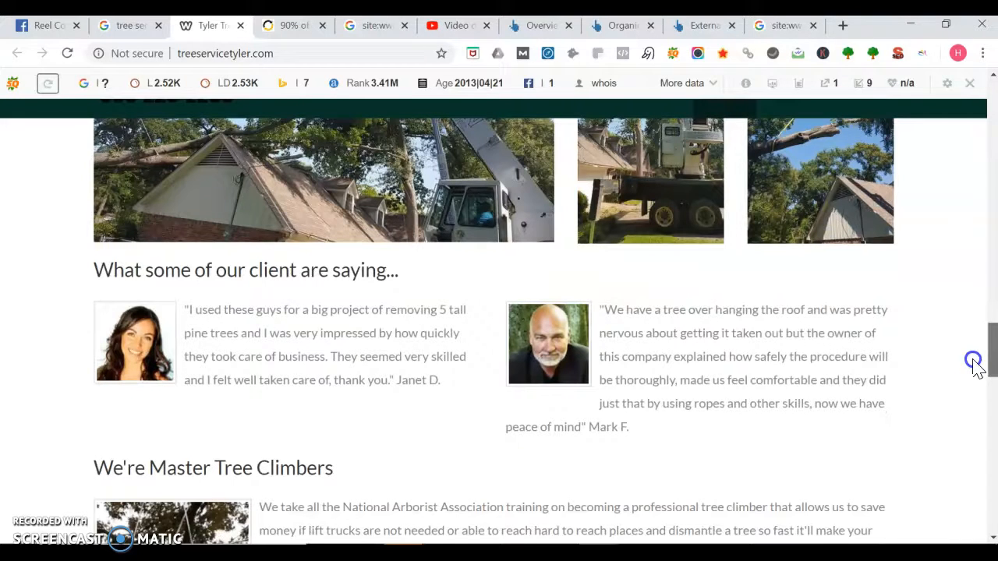
scroll("down", 3)
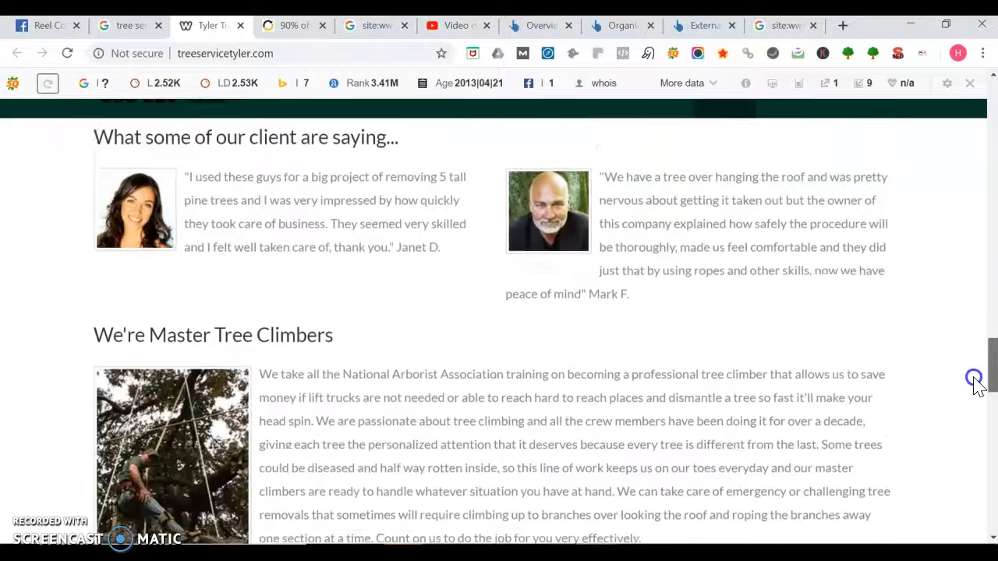
scroll("down", 3)
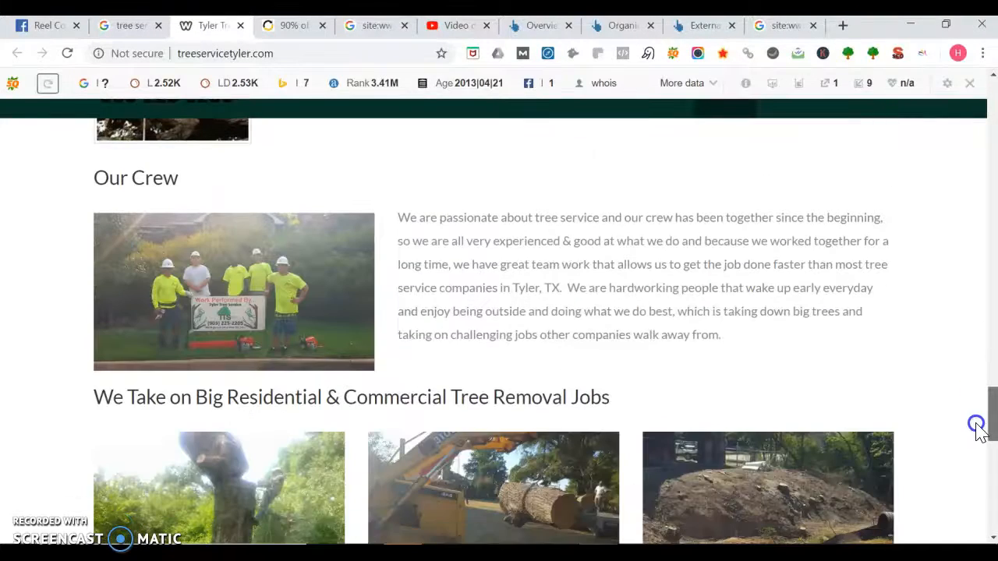
scroll("down", 3)
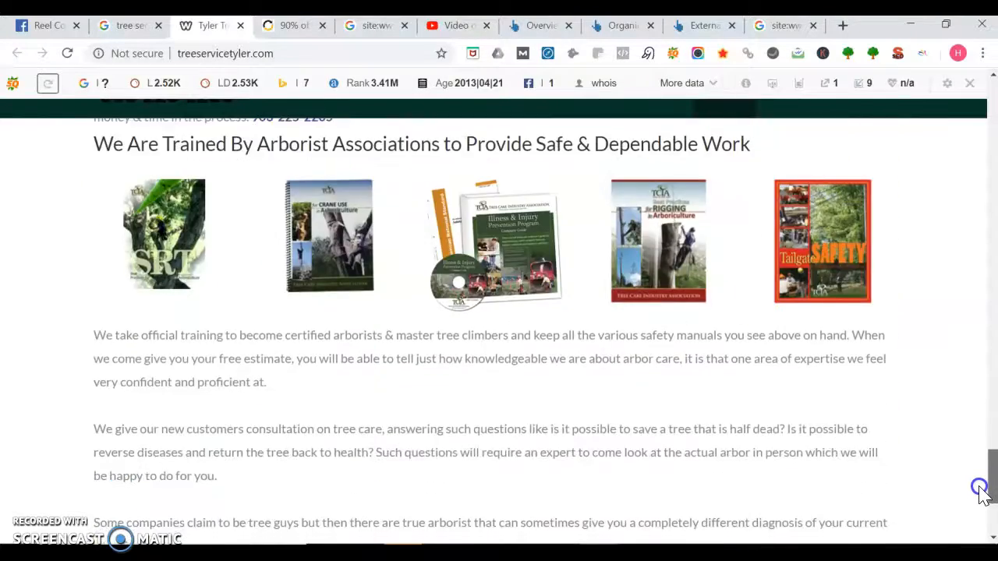
scroll("down", 3)
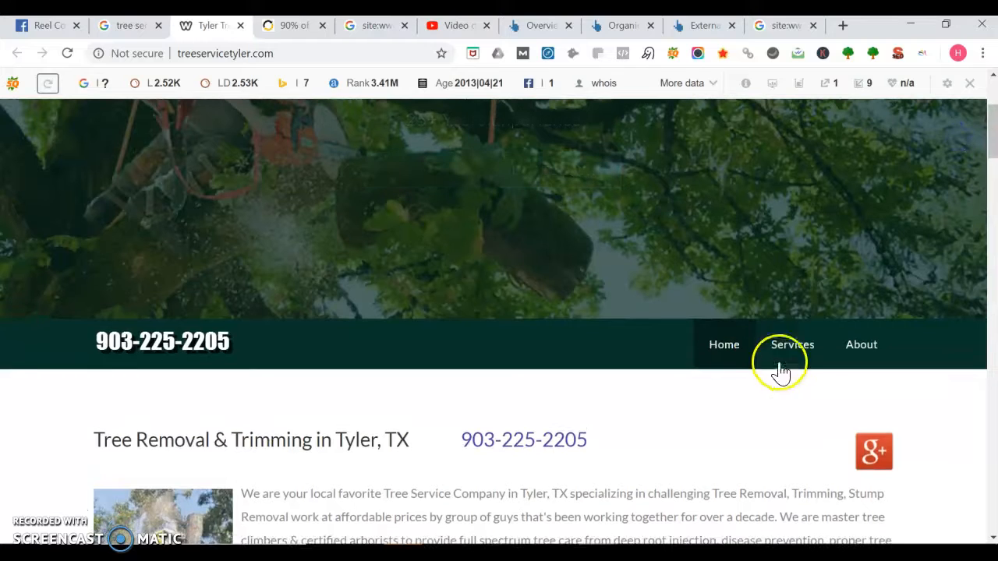
Step: Open treeservicetyler.com's Tree Removal page from the Services menu and look it over
left_click(791, 344)
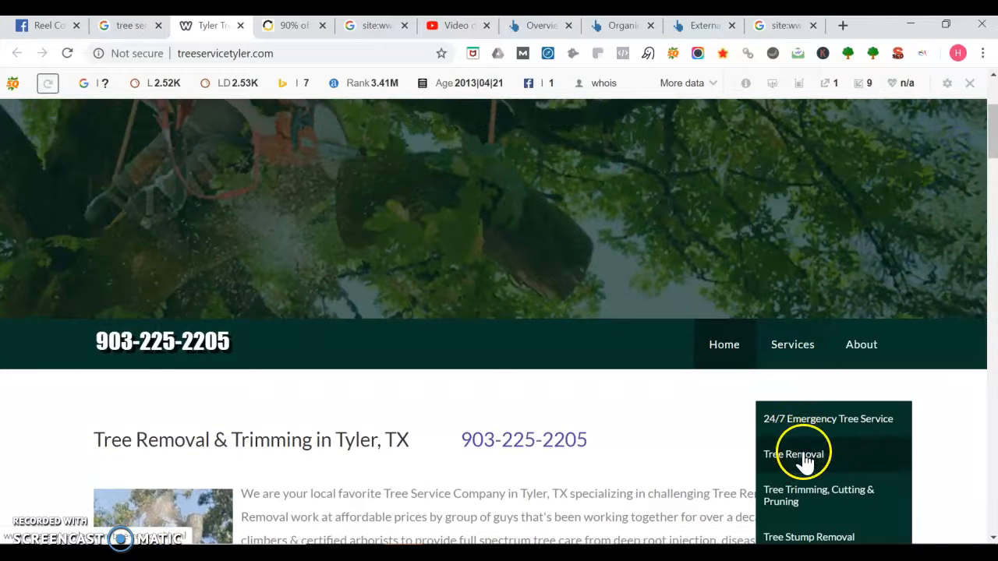
left_click(793, 454)
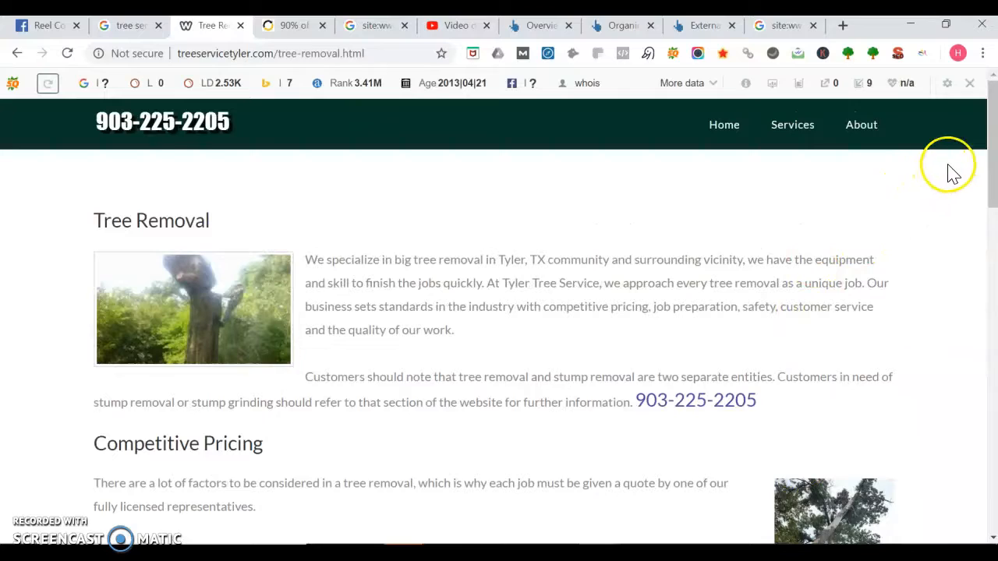
scroll("down", 3)
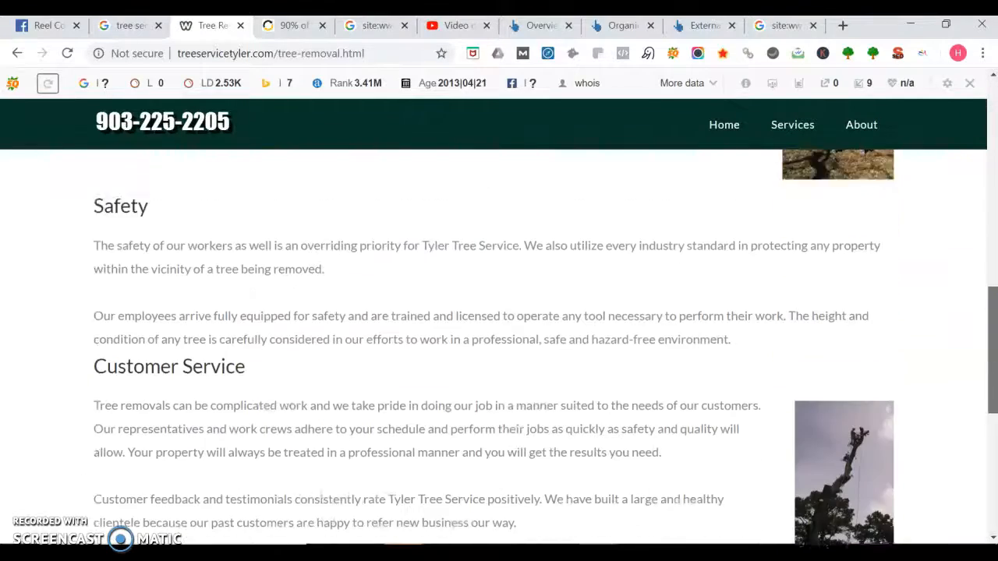
scroll("up", 3)
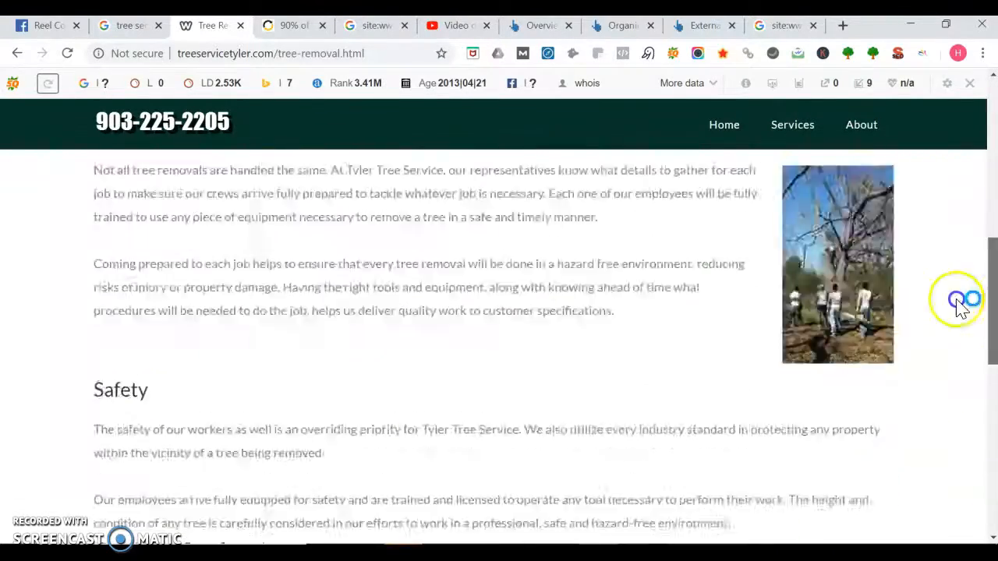
left_click(723, 125)
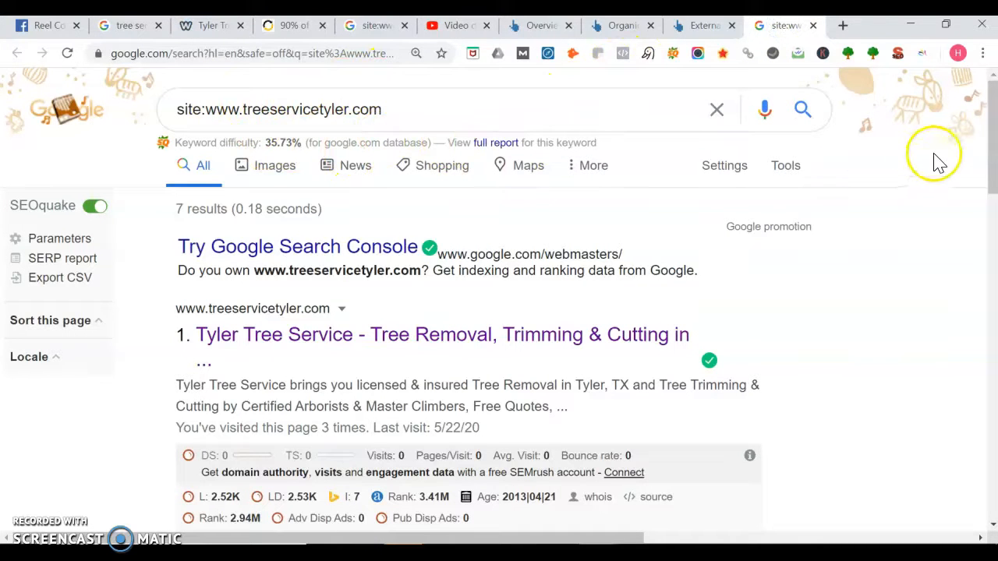
mouse_move(990, 148)
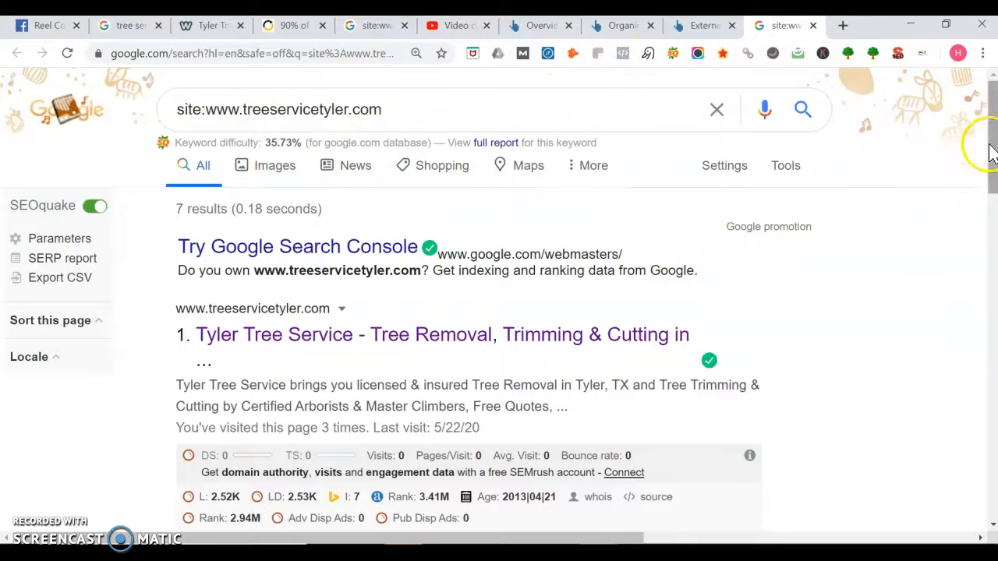
scroll("down", 3)
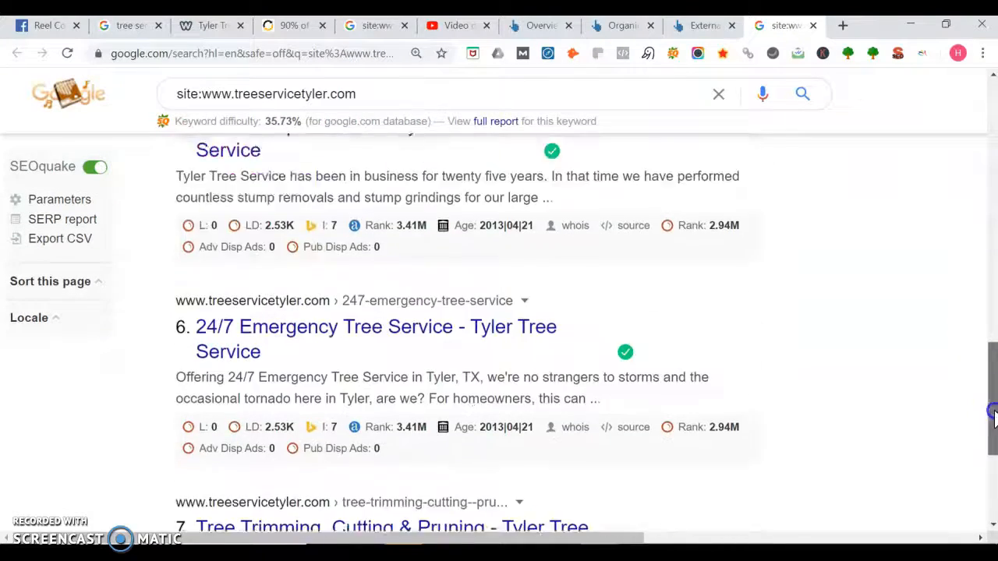
scroll("up", 3)
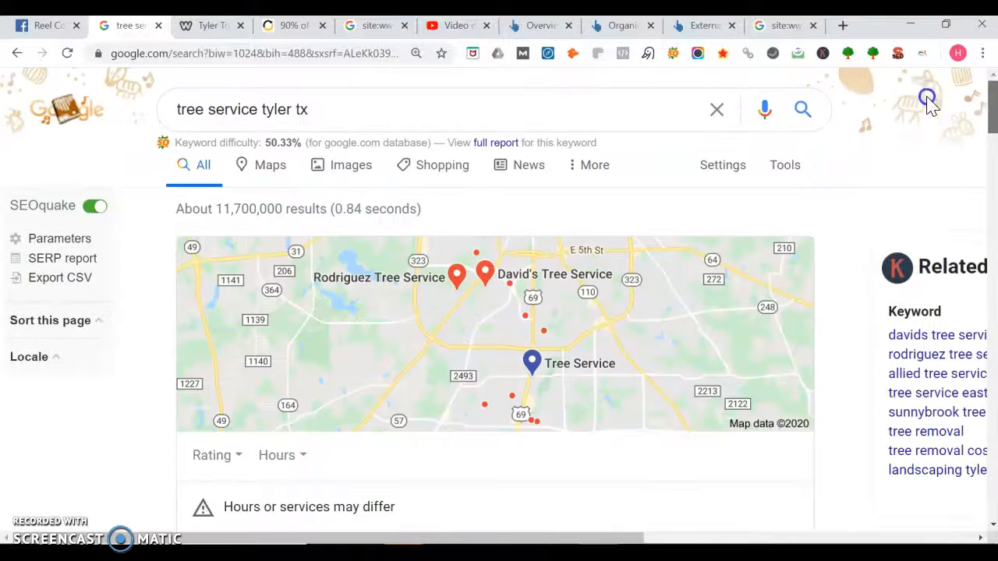
mouse_move(835, 296)
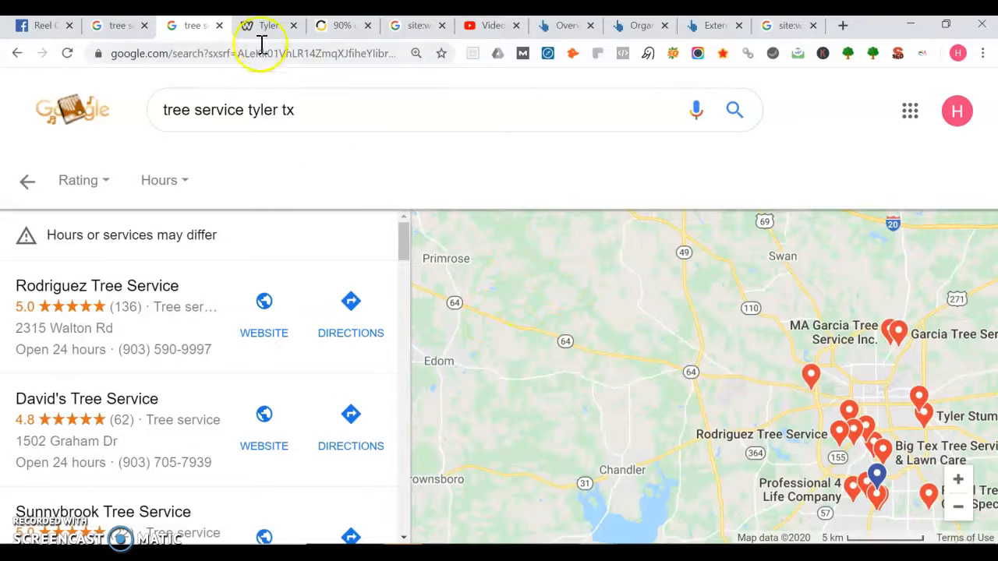
Step: Return to the Reel Contractors Facebook page to see its About details and May 17, 2020 creation date
left_click(43, 25)
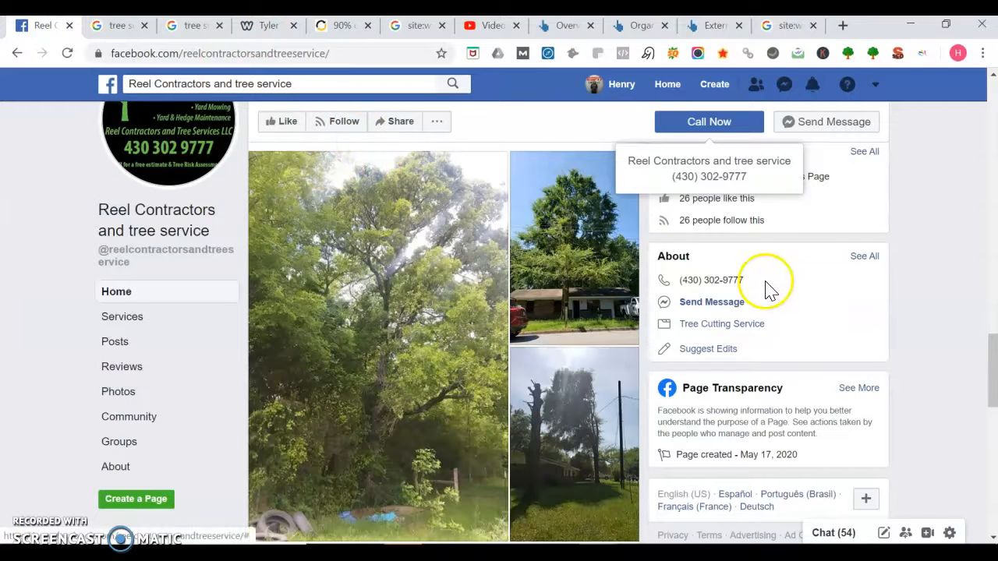
mouse_move(955, 362)
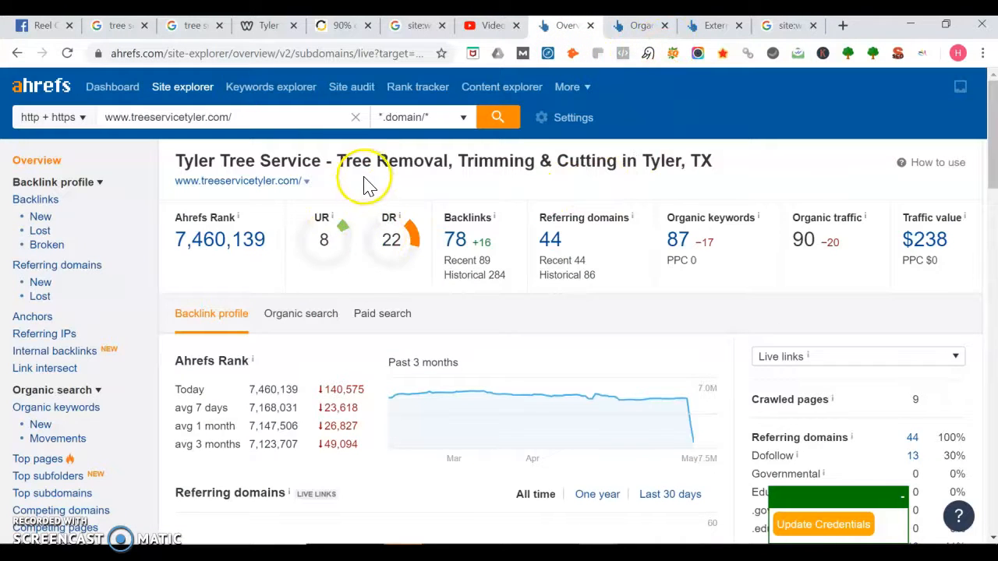
Step: Read treeservicetyler.com's Ahrefs overview: DR 22, 78 backlinks, 44 referring domains, 90 organic traffic
double_click(195, 161)
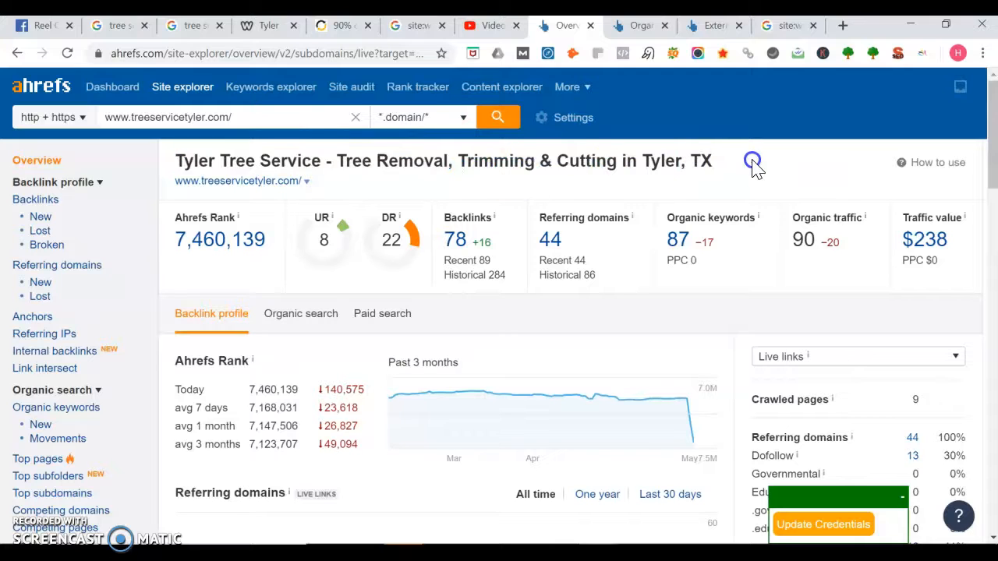
mouse_move(744, 140)
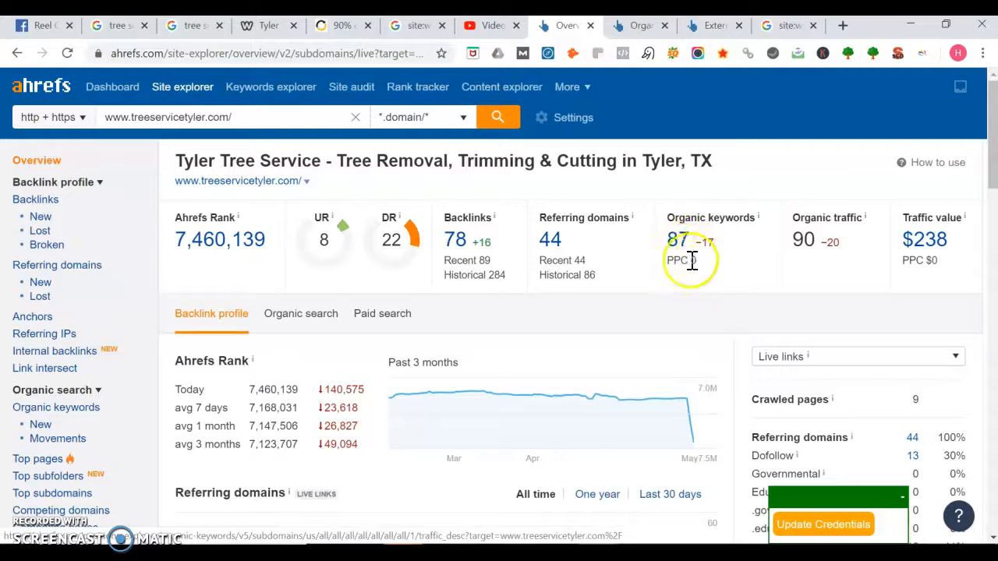
mouse_move(597, 304)
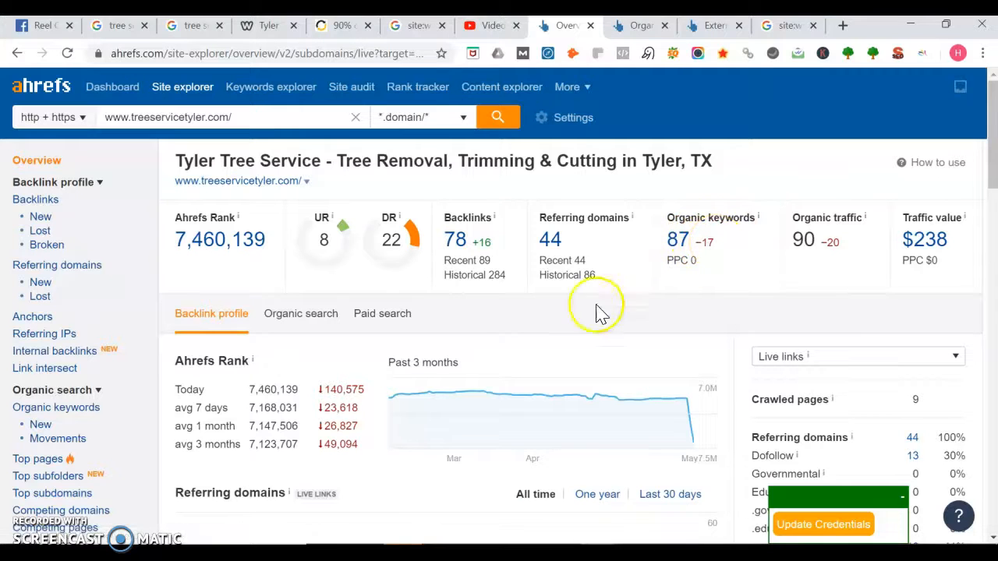
mouse_move(472, 275)
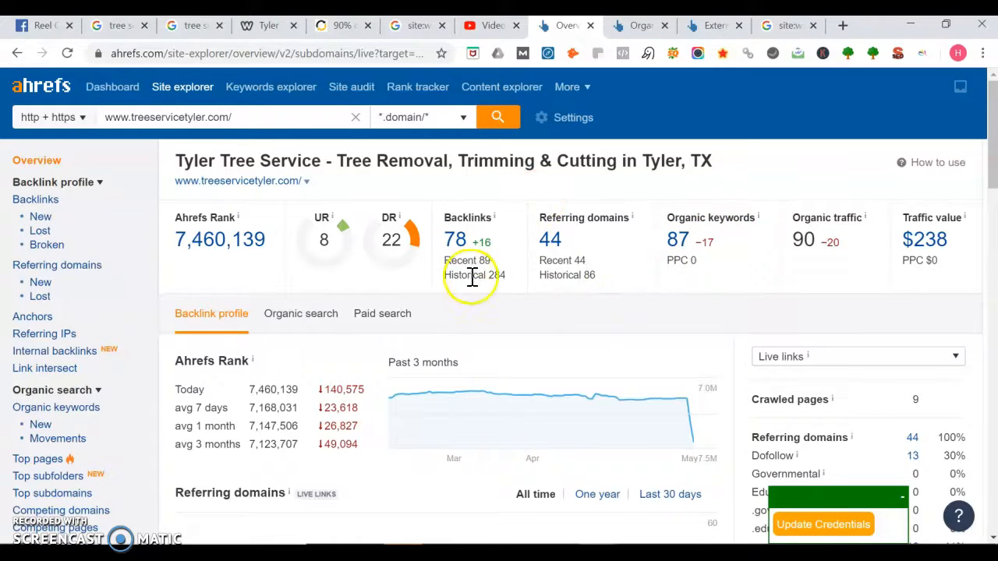
mouse_move(458, 249)
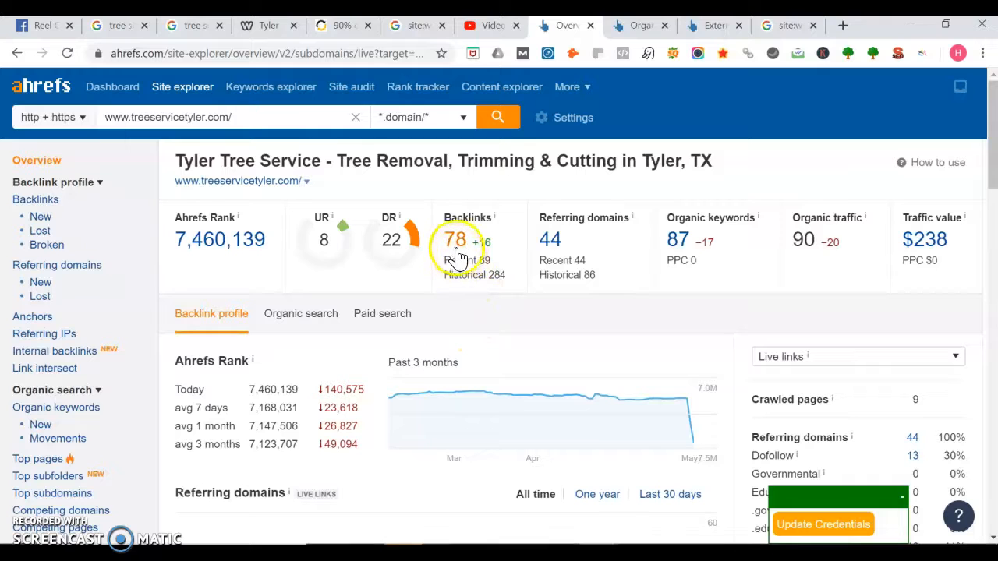
mouse_move(588, 85)
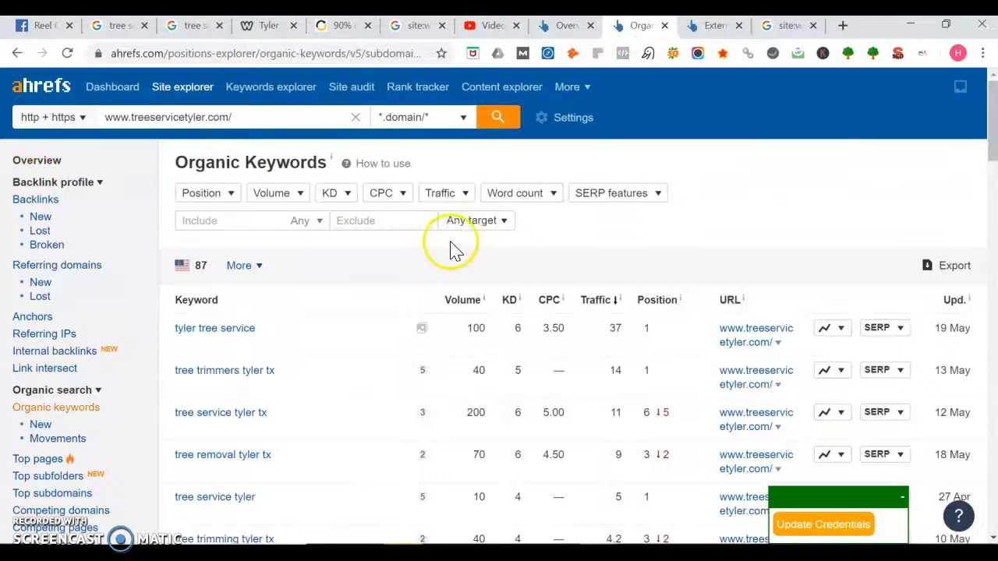
mouse_move(295, 339)
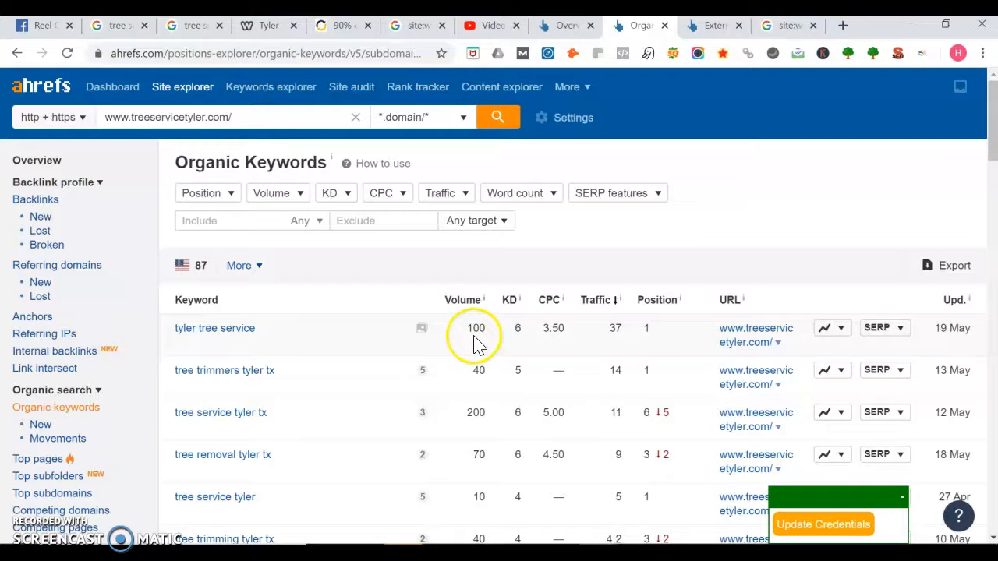
mouse_move(960, 133)
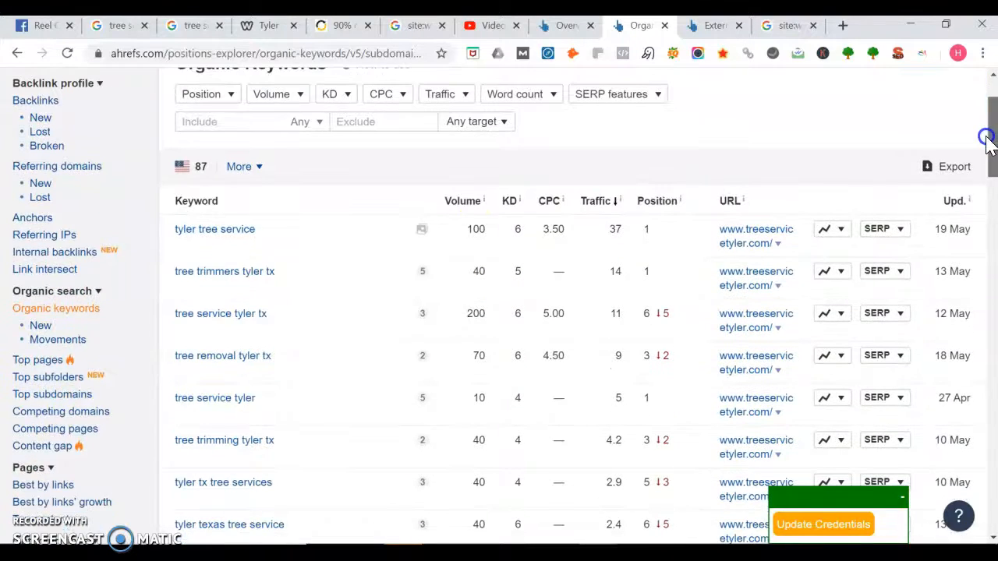
Step: Scroll through the 87 organic keywords treeservicetyler.com ranks for in Ahrefs
scroll("down", 3)
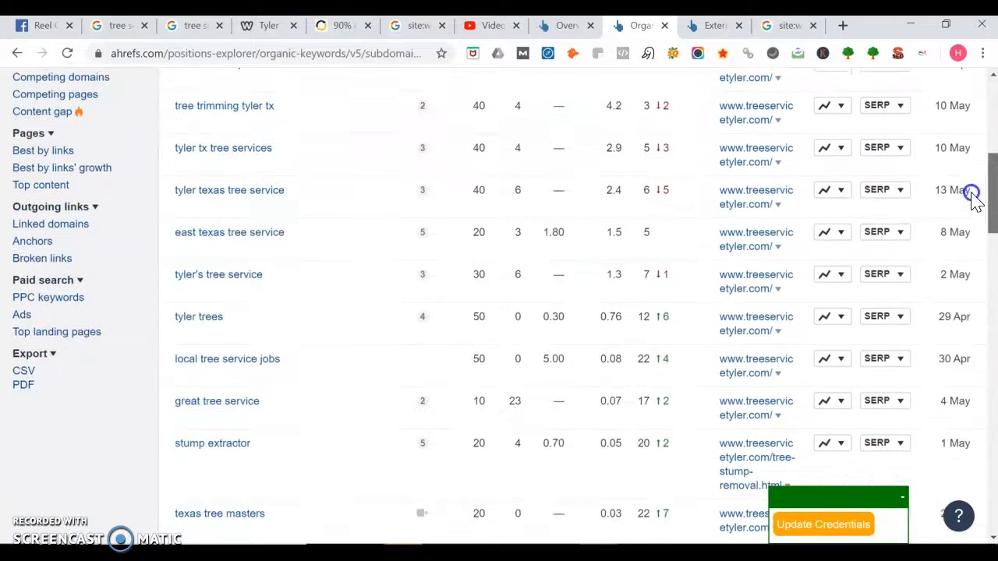
scroll("down", 3)
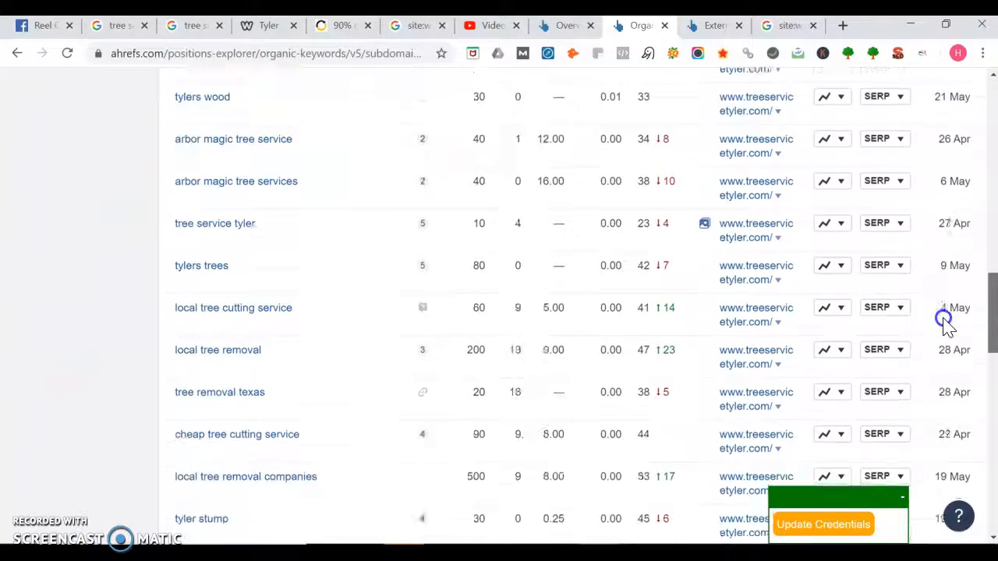
scroll("down", 3)
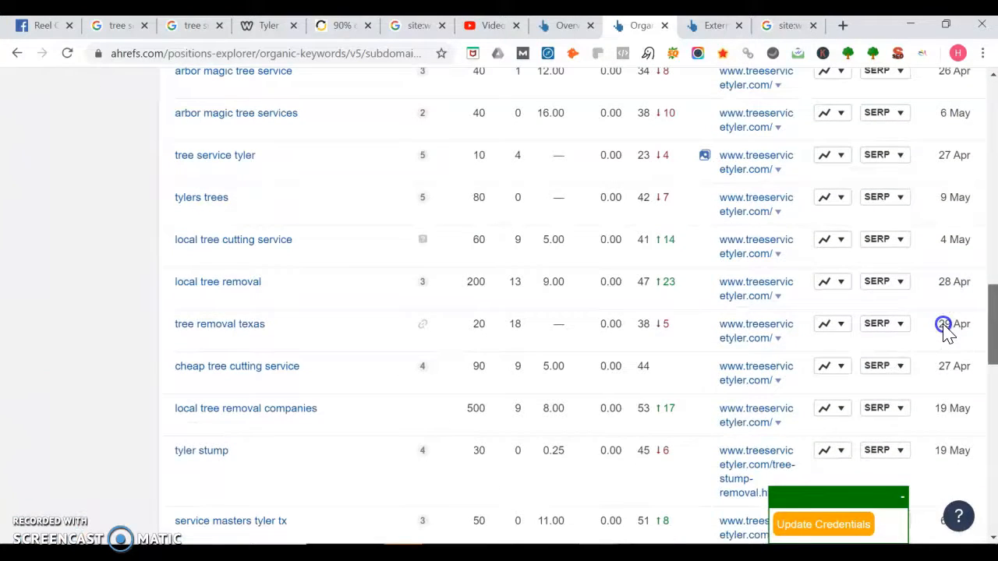
scroll("down", 3)
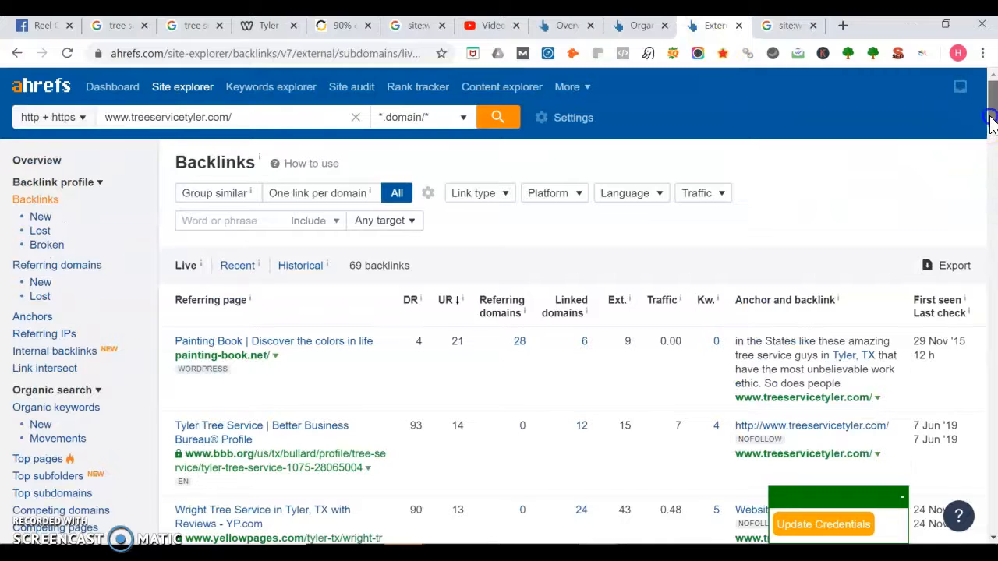
Step: Scroll through treeservicetyler.com's 69 backlinks, then return to the Reel Contractors Facebook page
scroll("down", 3)
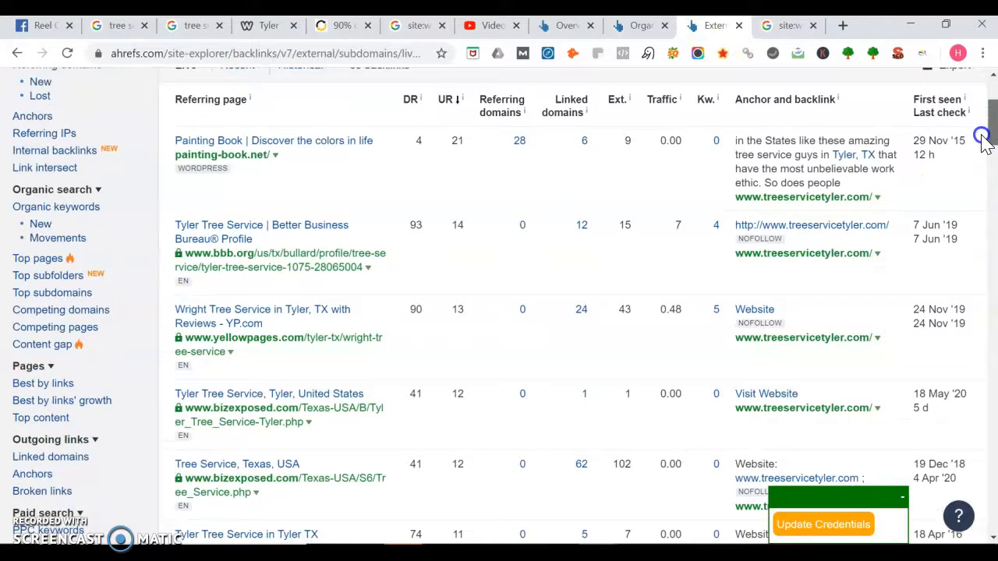
scroll("down", 3)
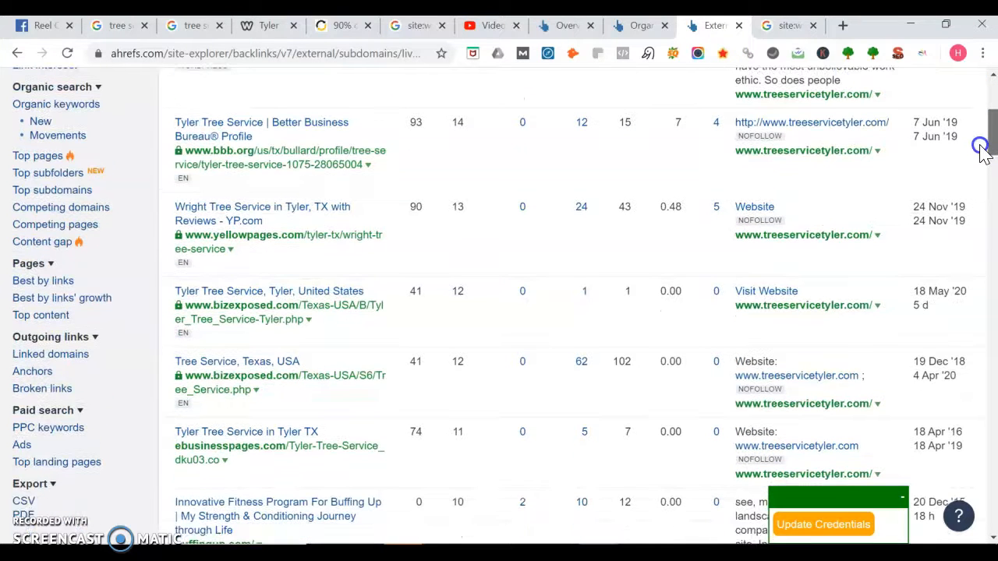
scroll("down", 3)
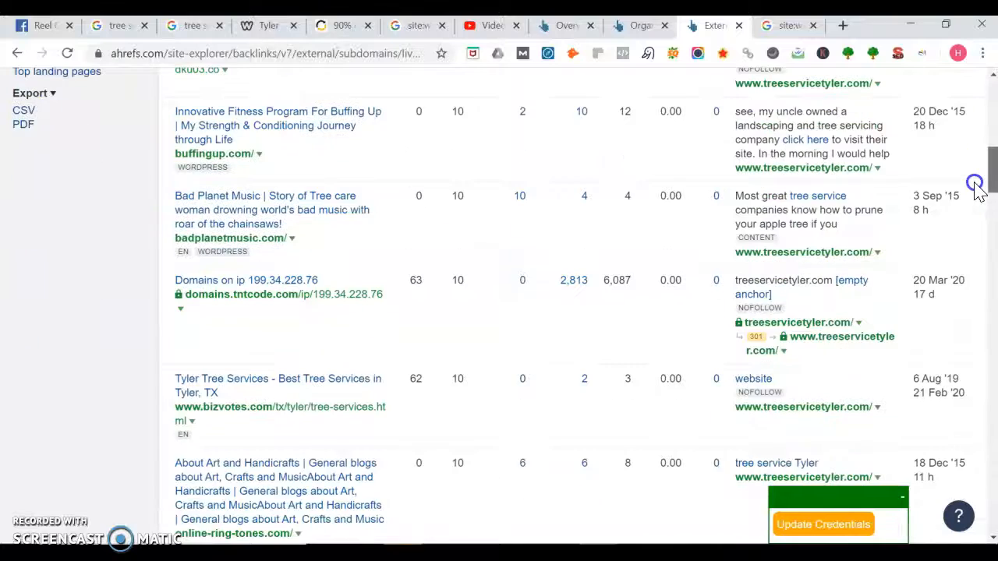
scroll("down", 3)
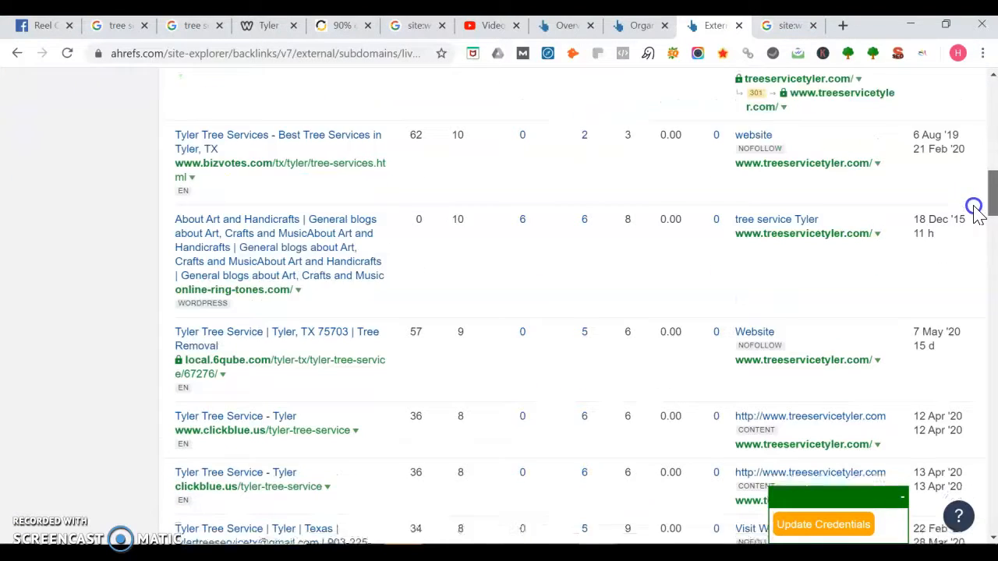
scroll("down", 3)
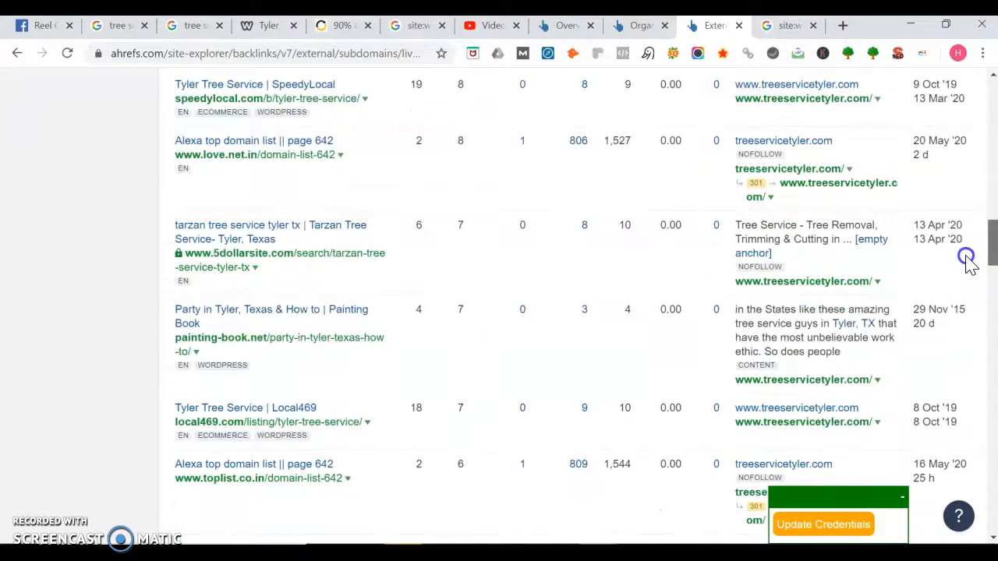
scroll("down", 3)
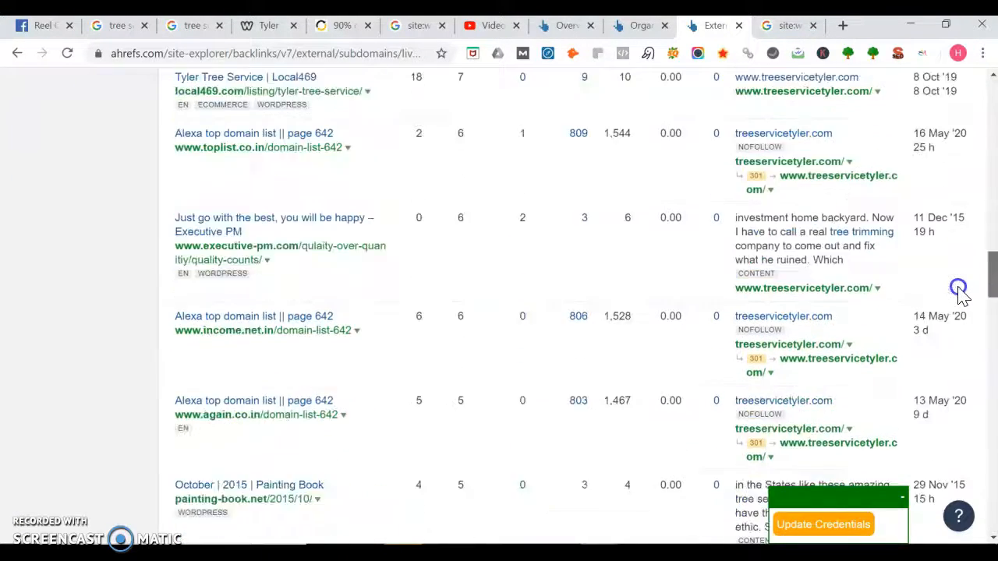
scroll("down", 3)
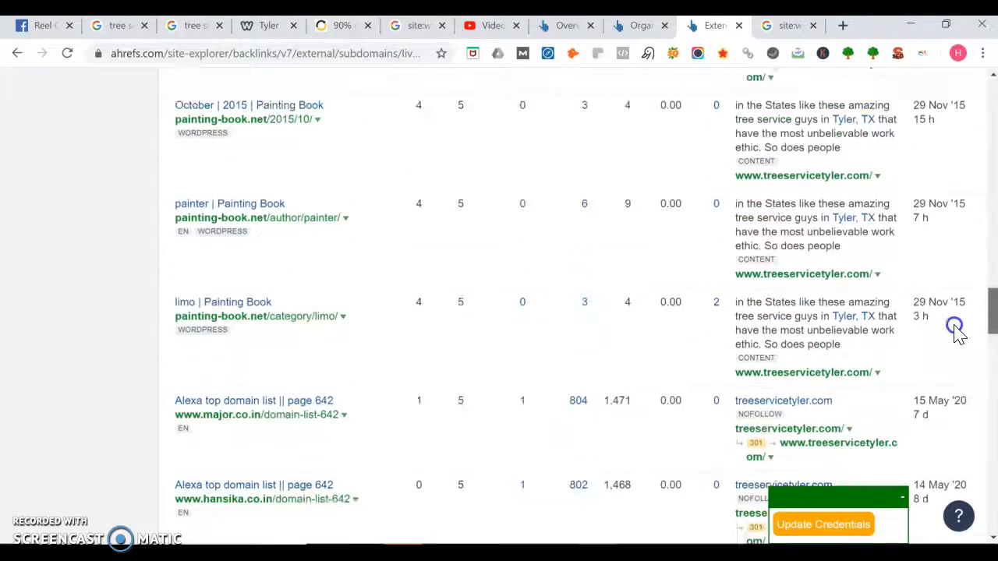
scroll("down", 3)
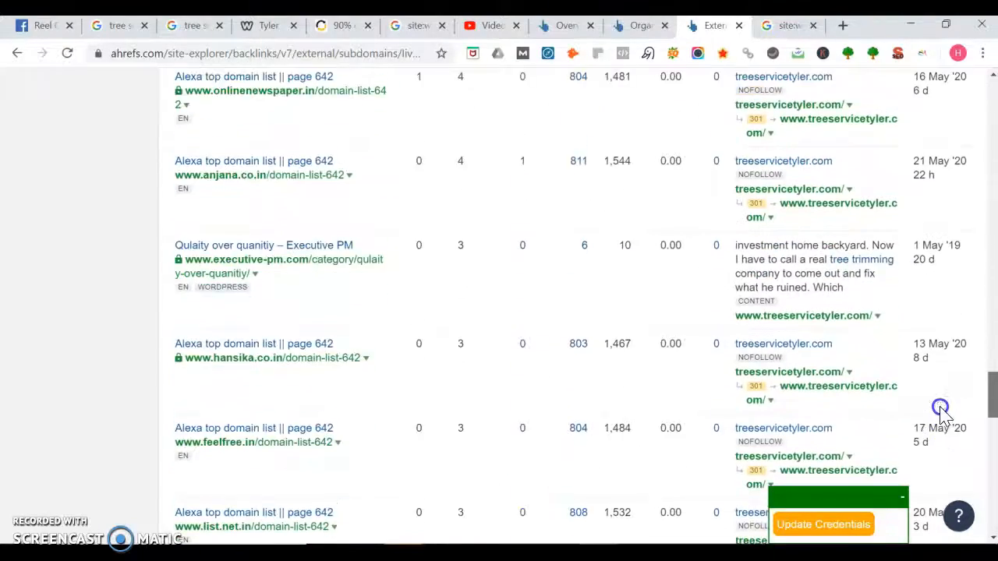
scroll("down", 3)
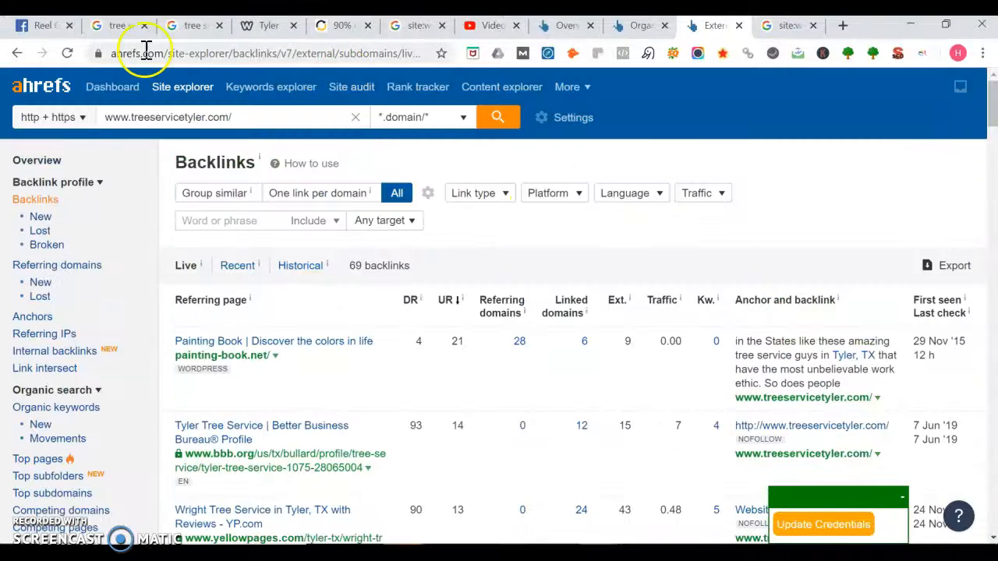
left_click(39, 25)
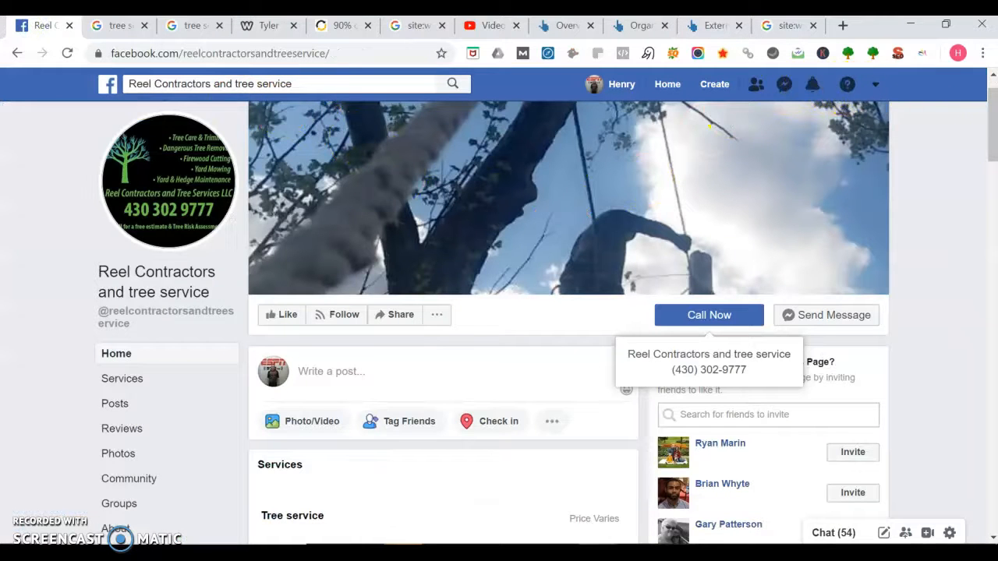
scroll("down", 3)
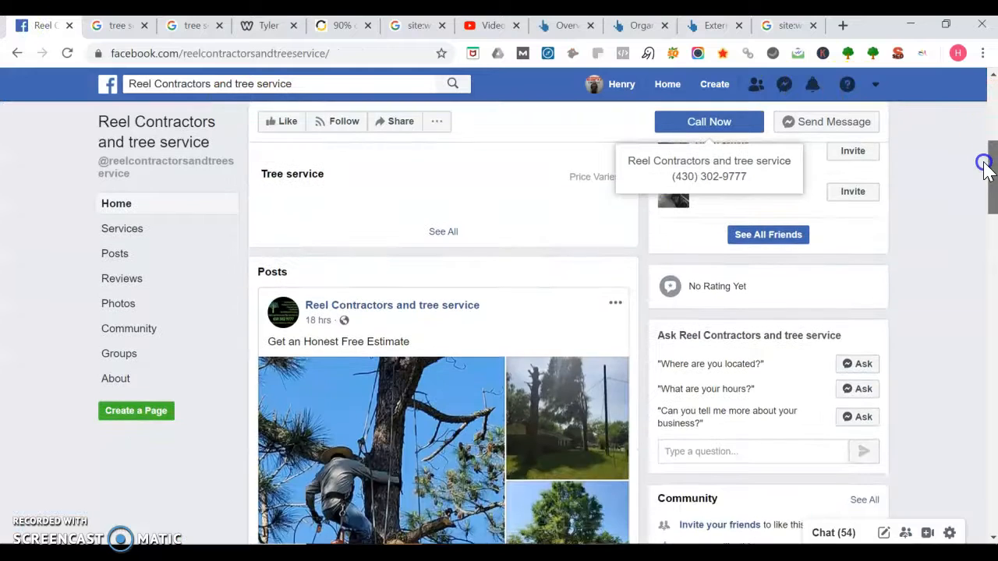
scroll("down", 3)
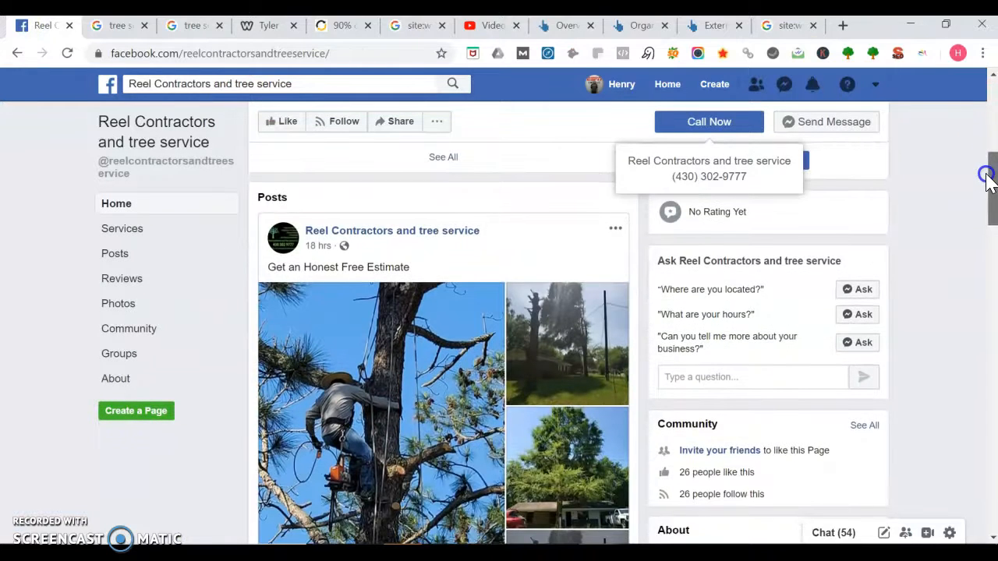
scroll("down", 3)
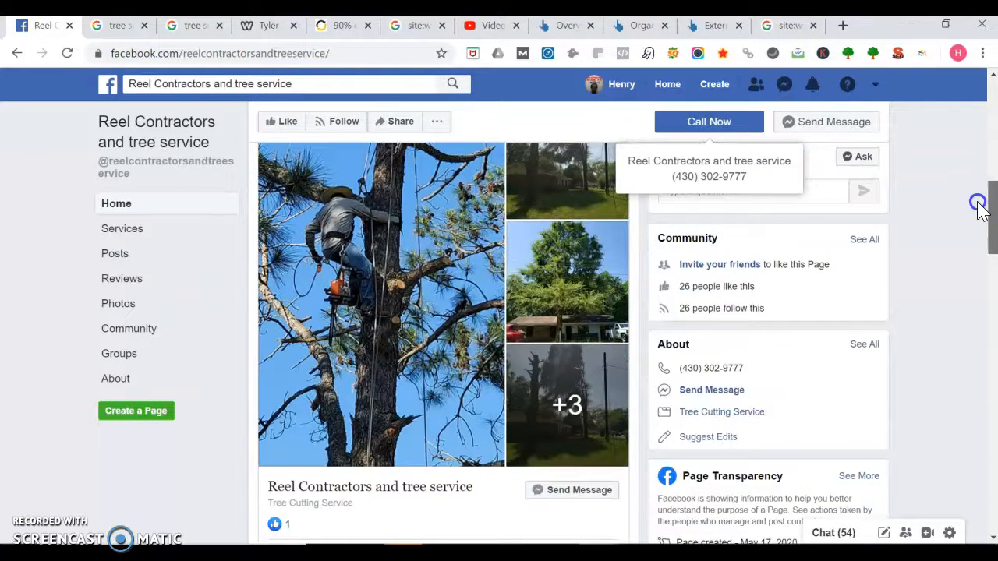
scroll("down", 3)
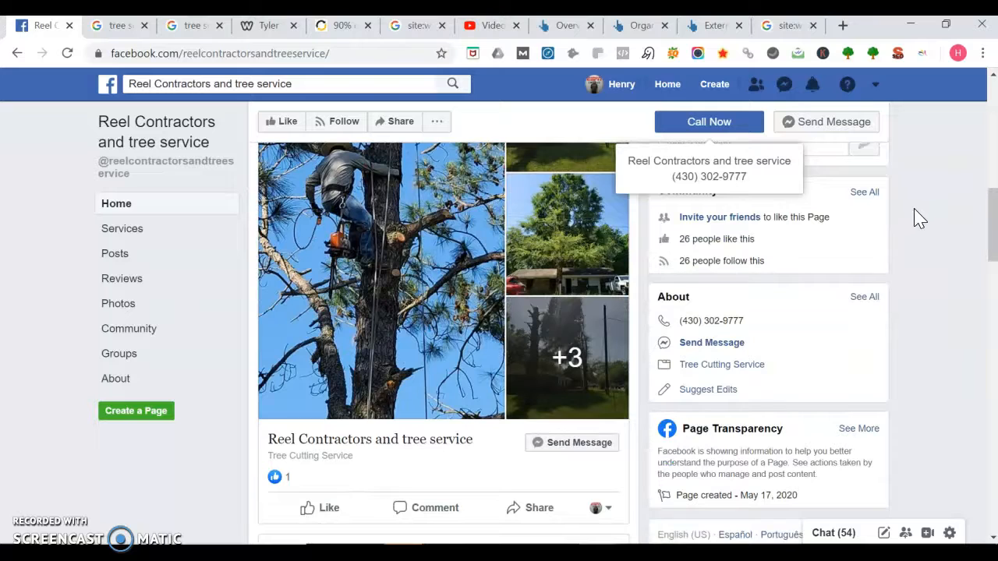